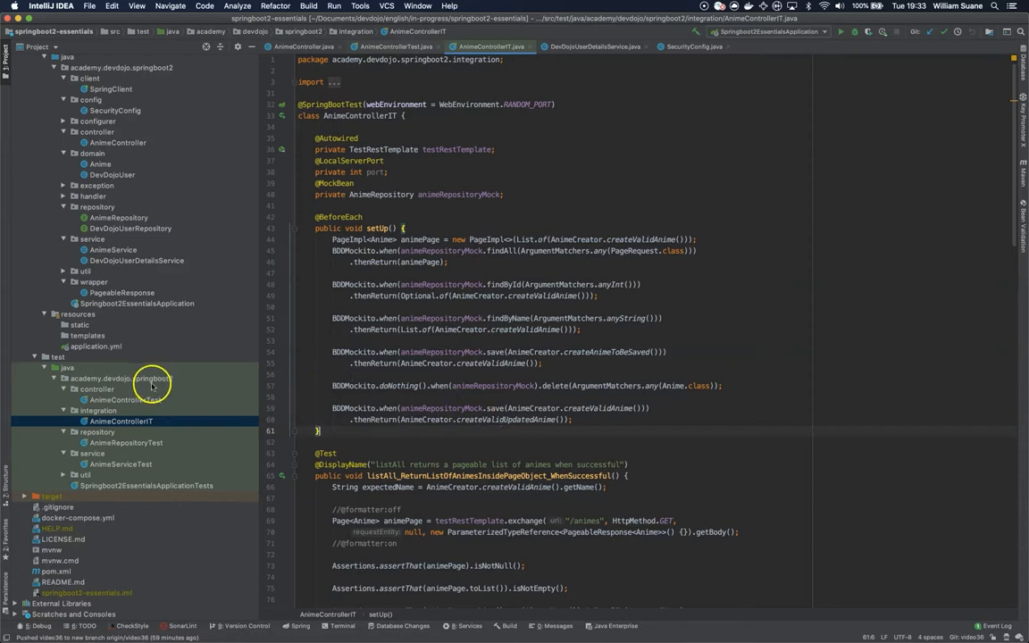
right_click(139, 379)
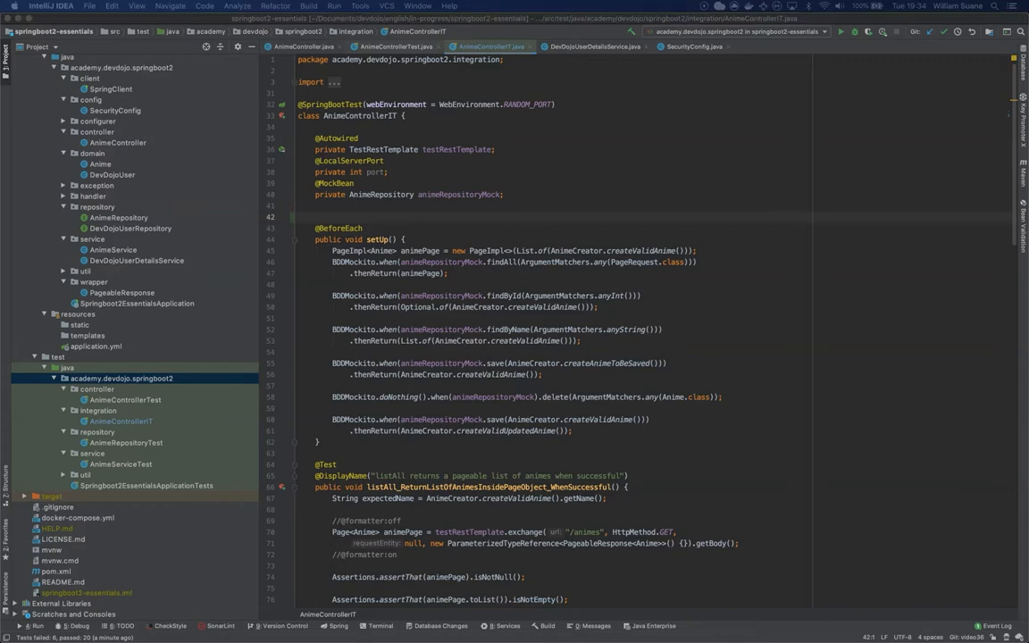
mouse_move(543, 143)
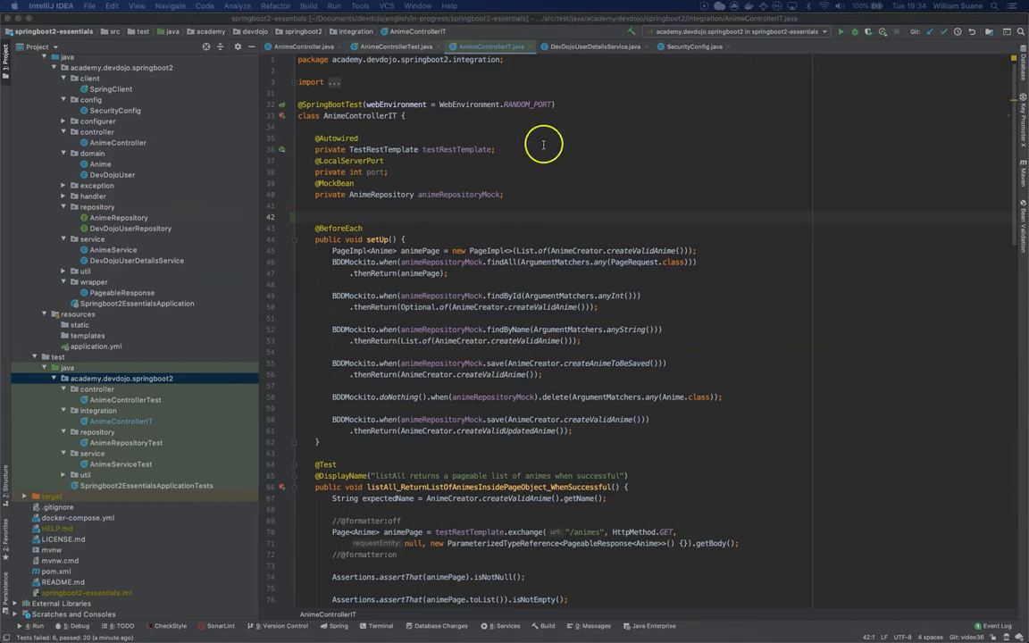
double_click(371, 172)
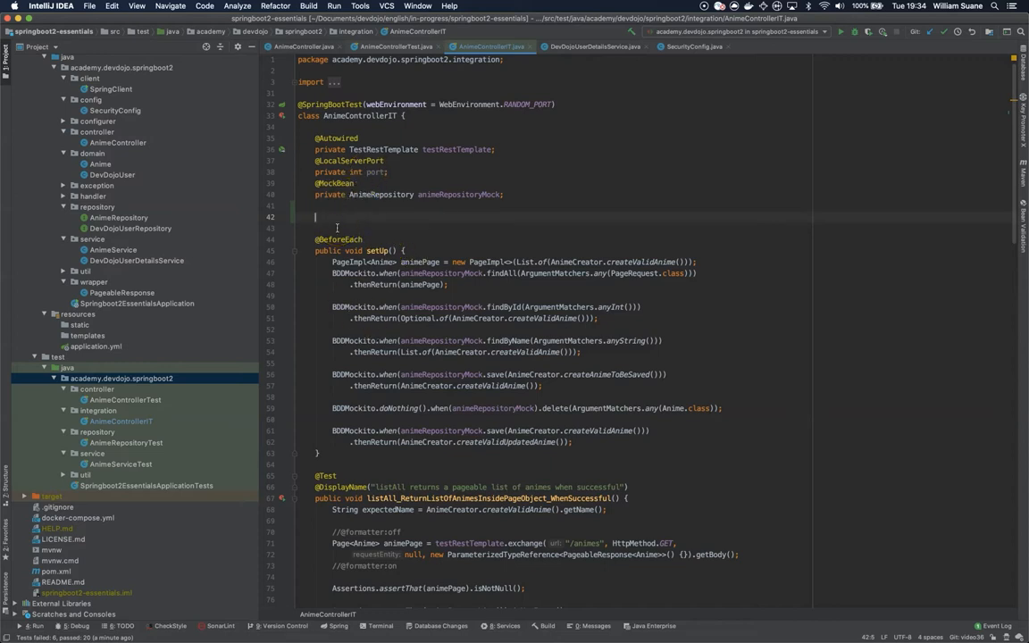
type("static class")
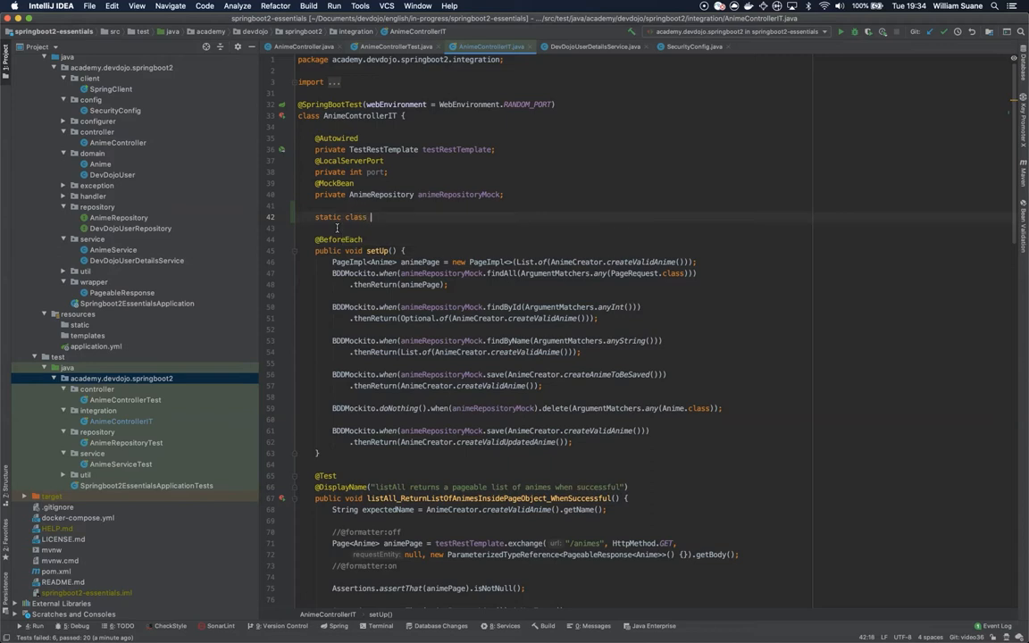
type("Config {")
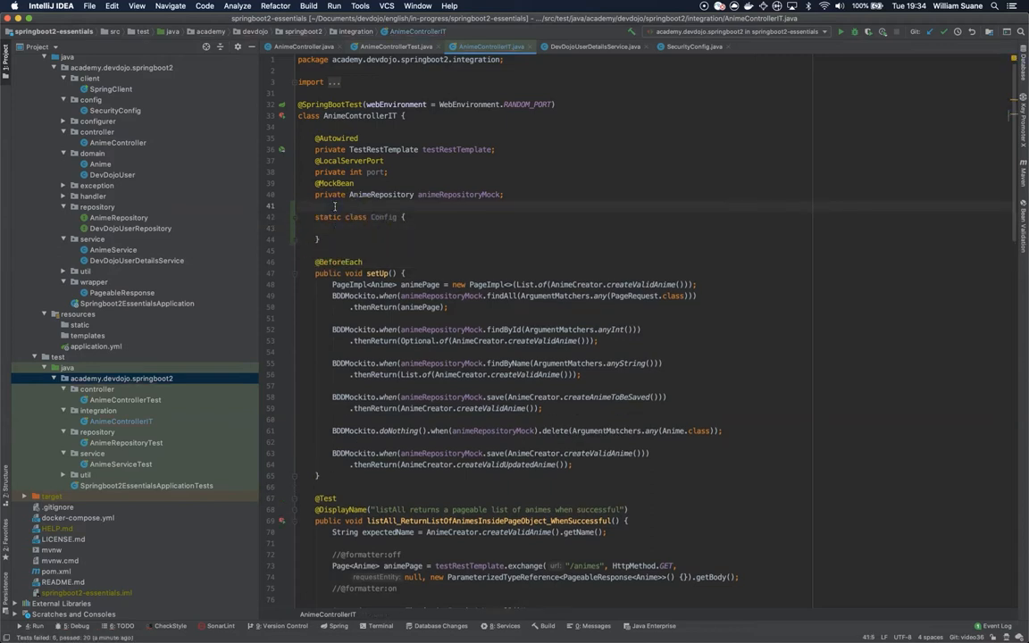
type("@")
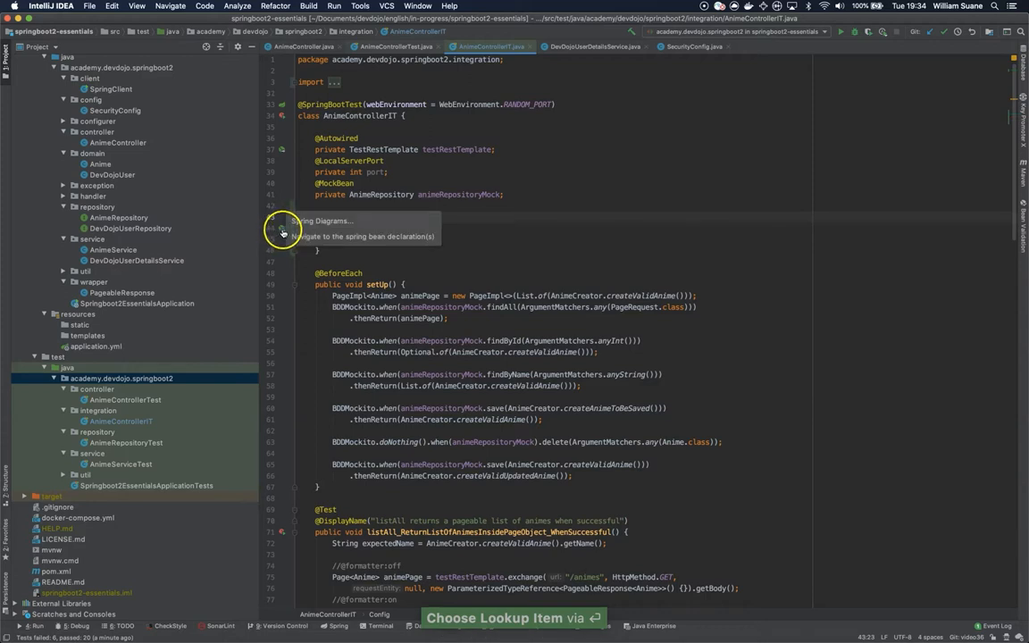
mouse_move(384, 234)
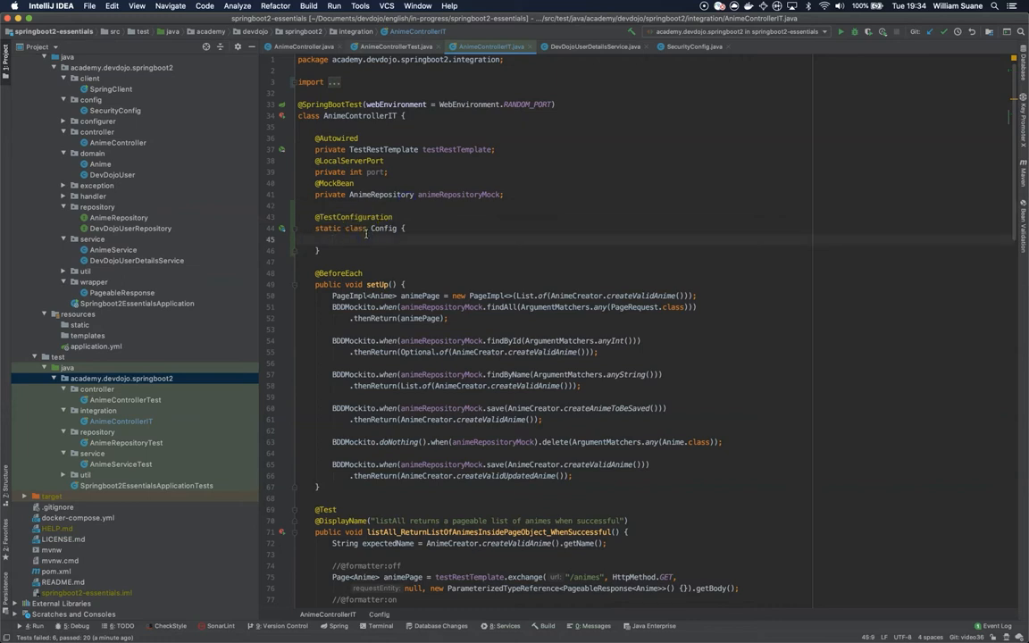
double_click(457, 150)
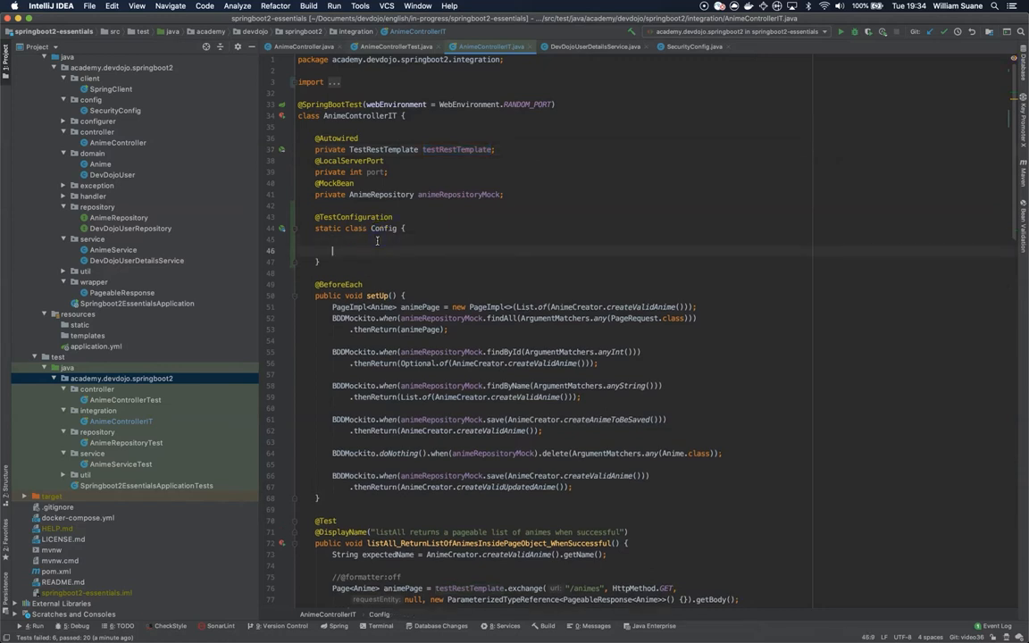
- Declare public TestRestTemplate testRestTemplateRoleUserCreator() inside Config
type("p")
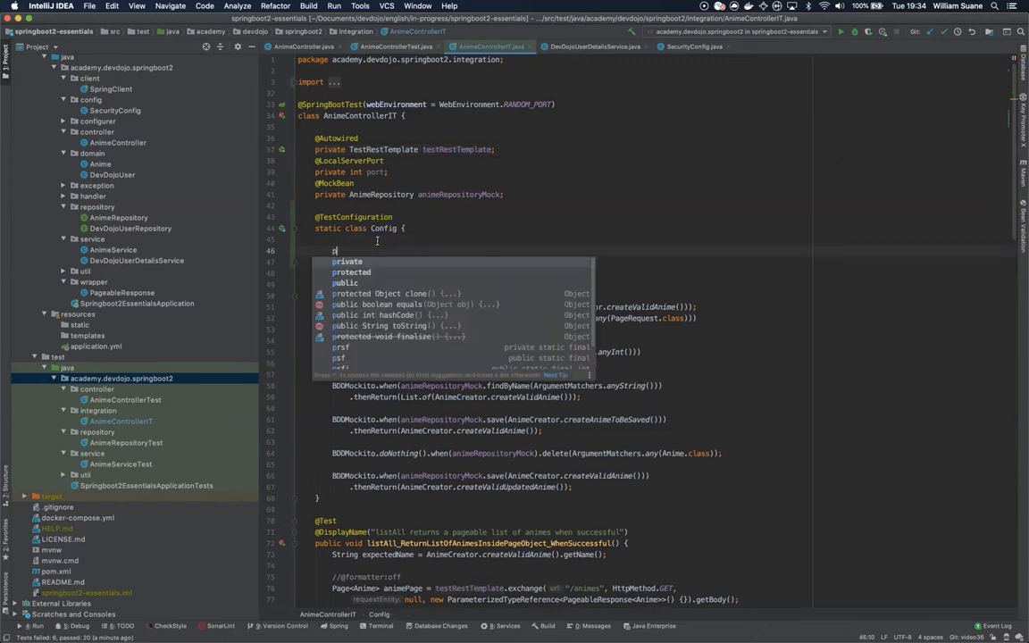
type("ublic")
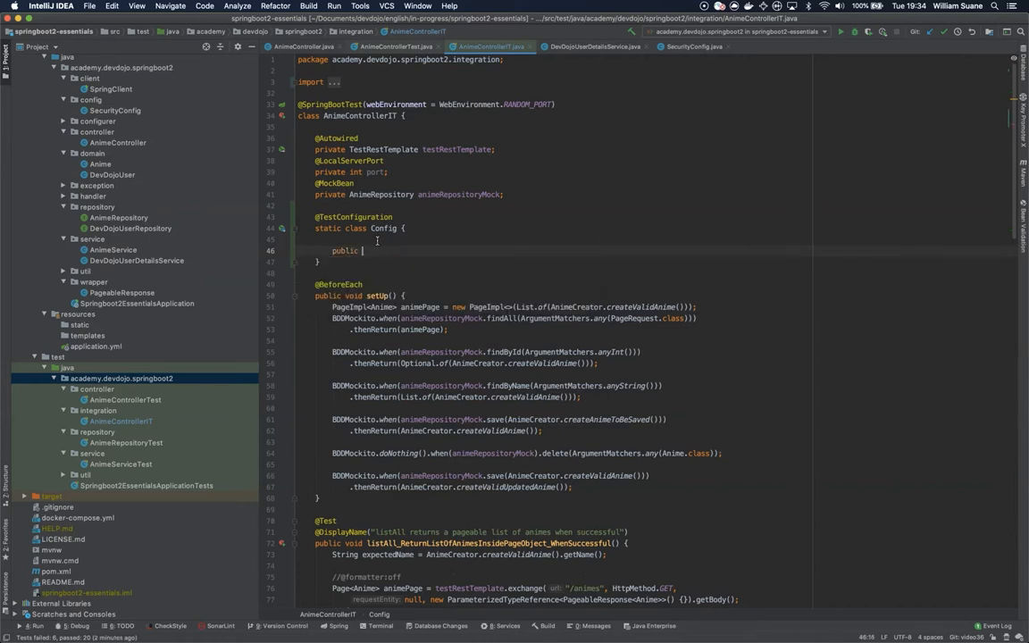
type("R")
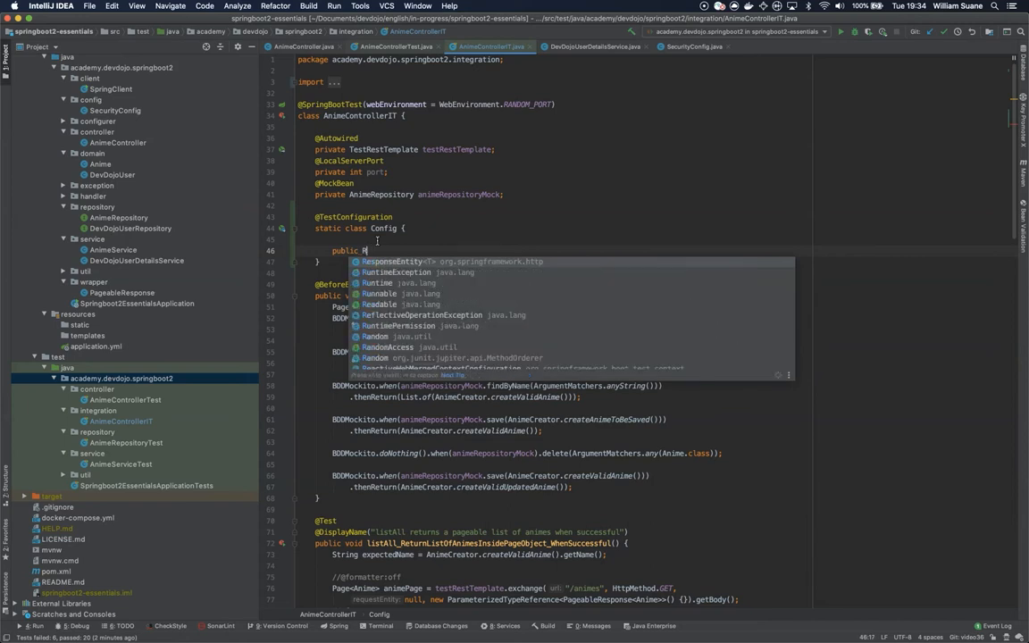
type("TestRestTempla")
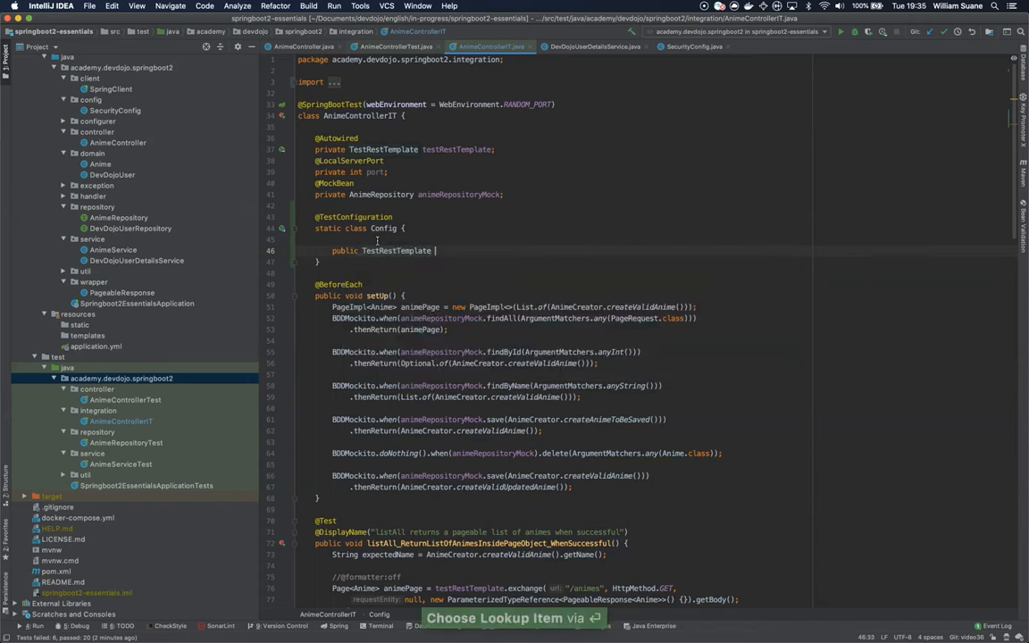
type("testC")
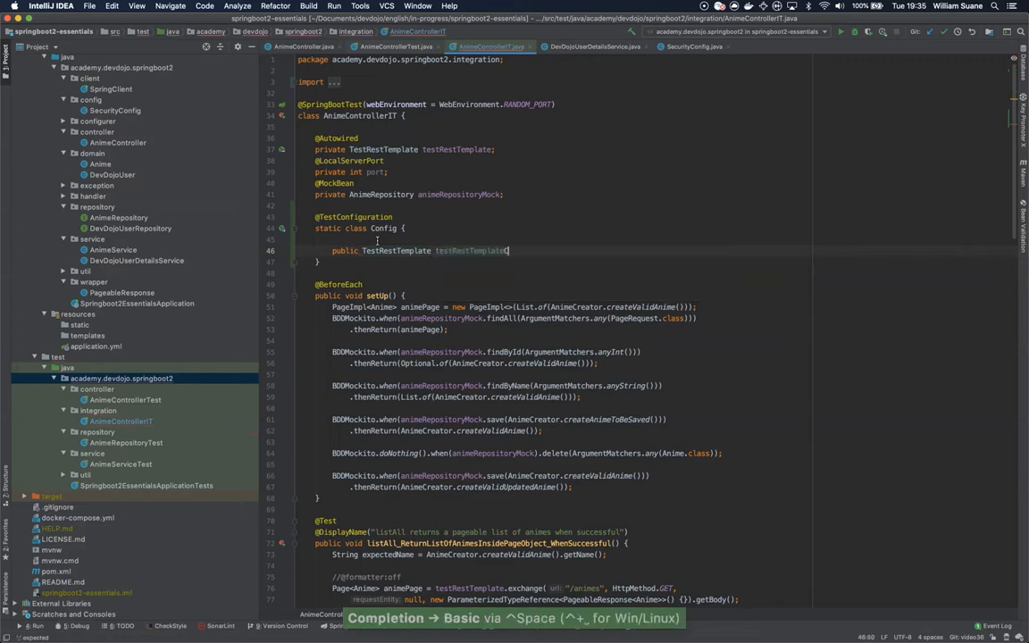
type("RoleUserCreator")
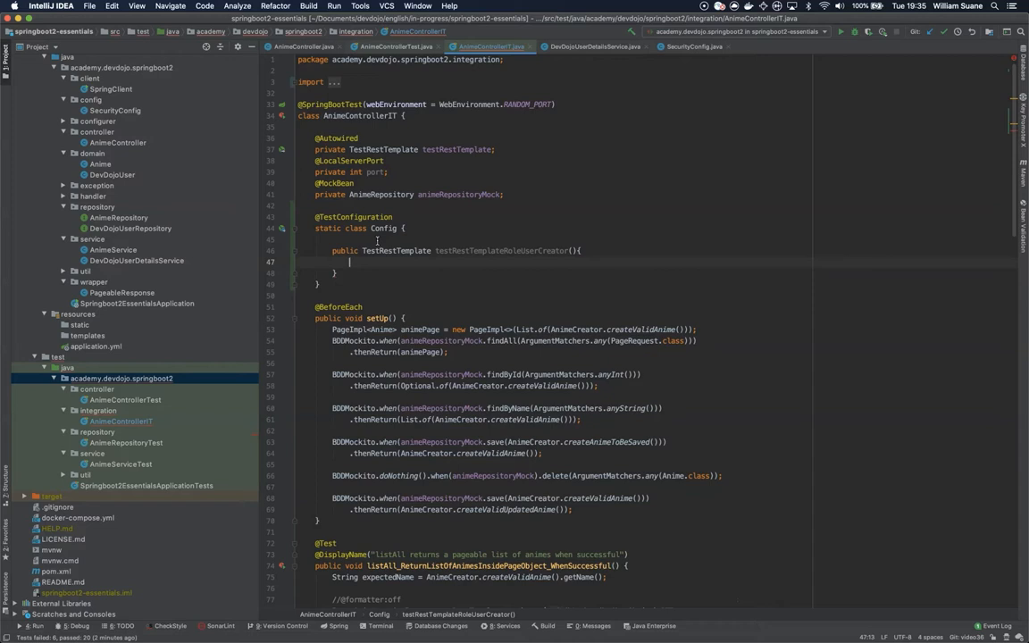
- Return new TestRestTemplate("devdojo", "academy") from the method
type("new")
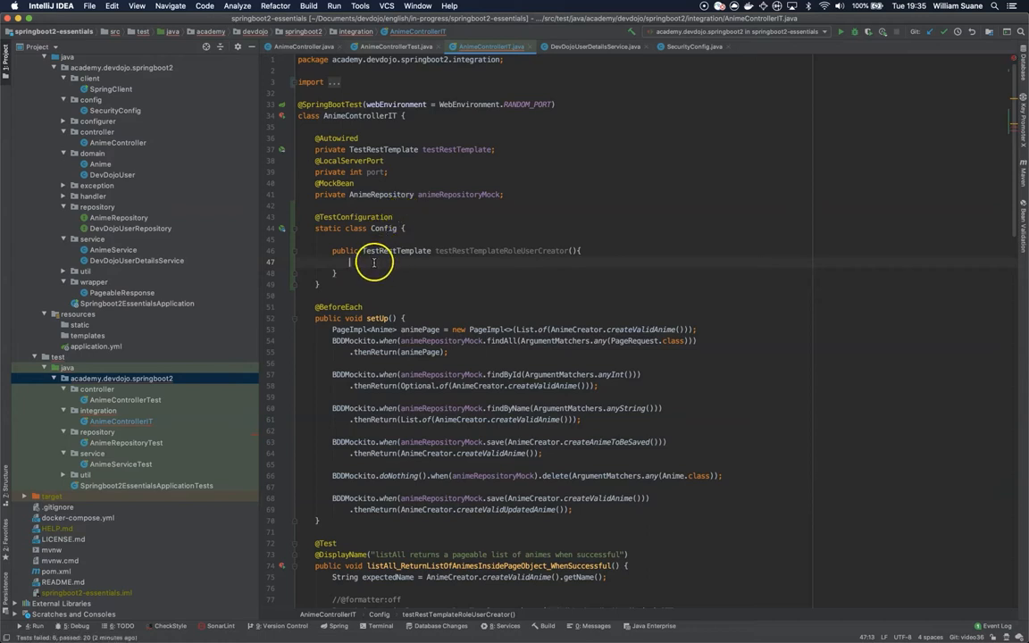
type("new")
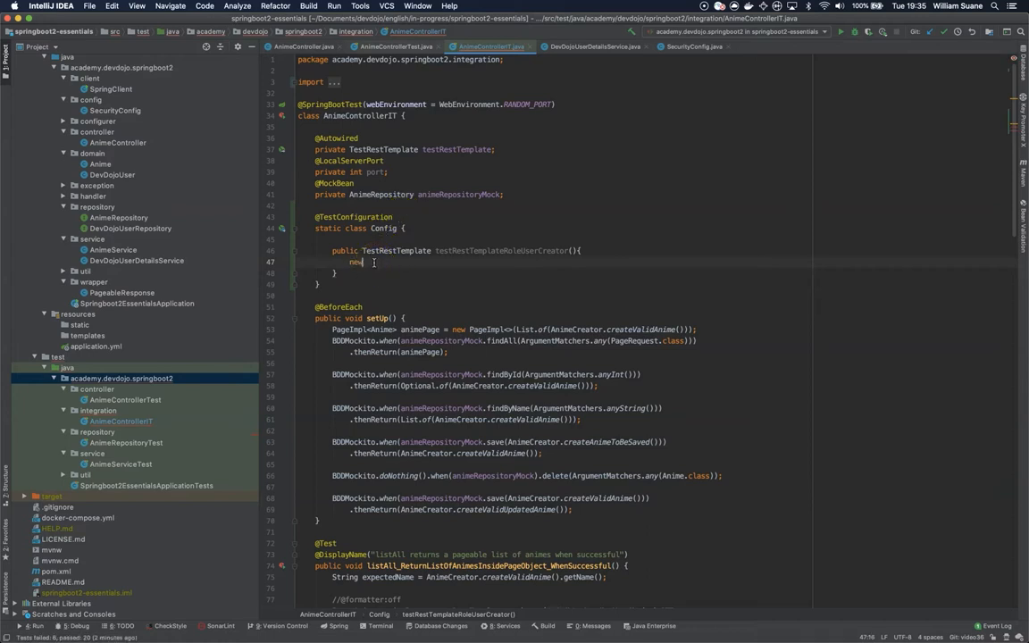
type("TestRestTemplate(\"de")
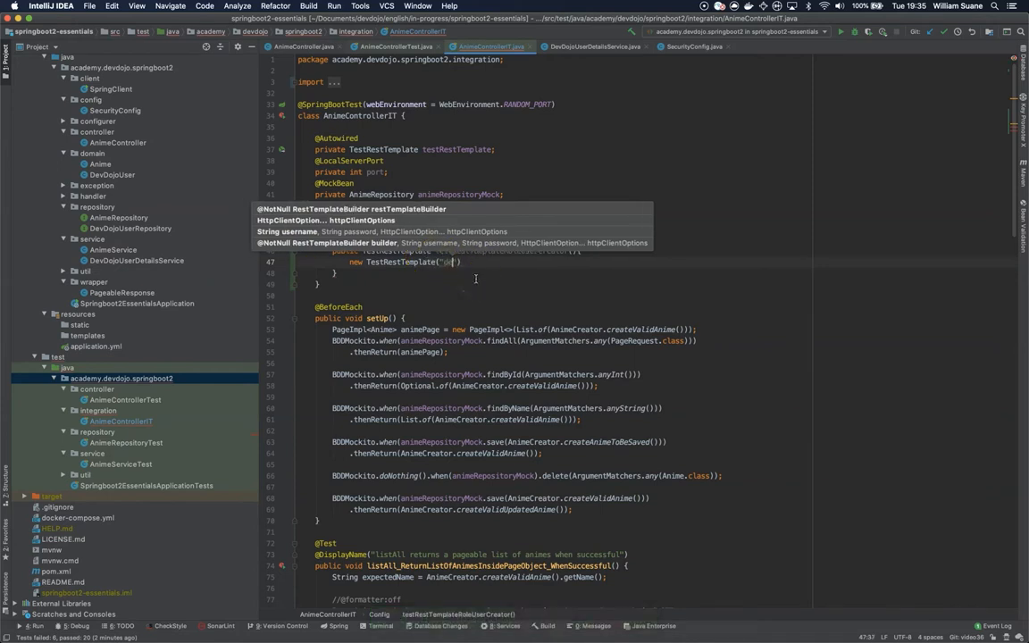
type("devdojo\"")
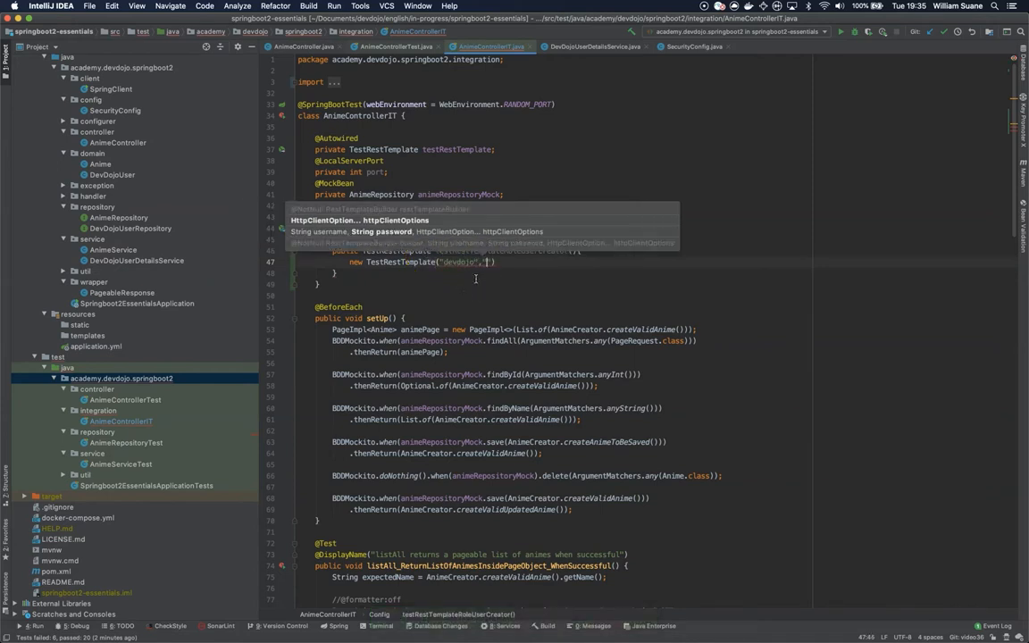
type(", \"academy\"")
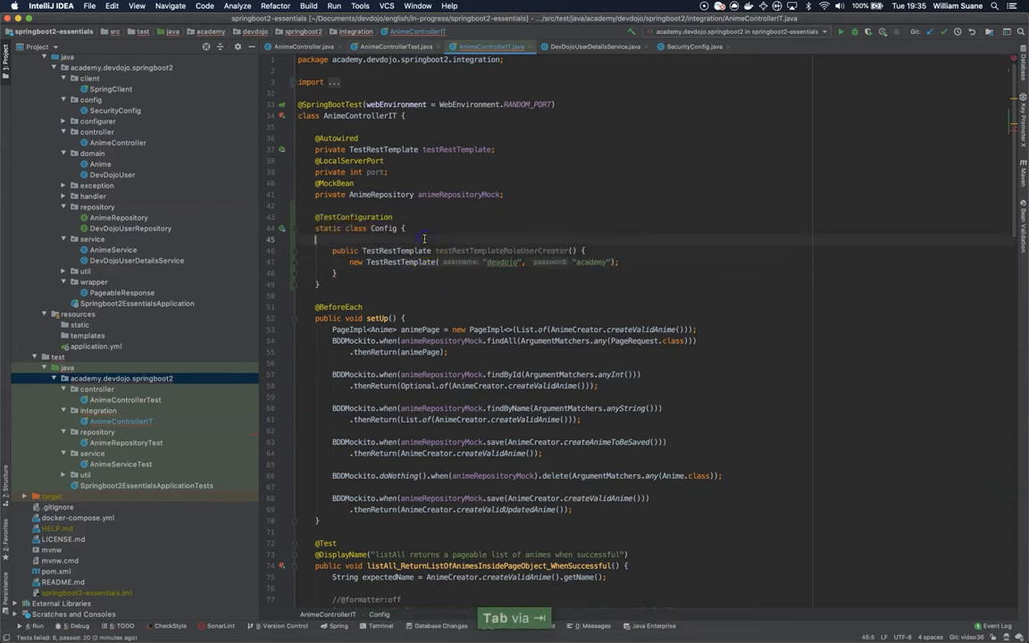
type("C")
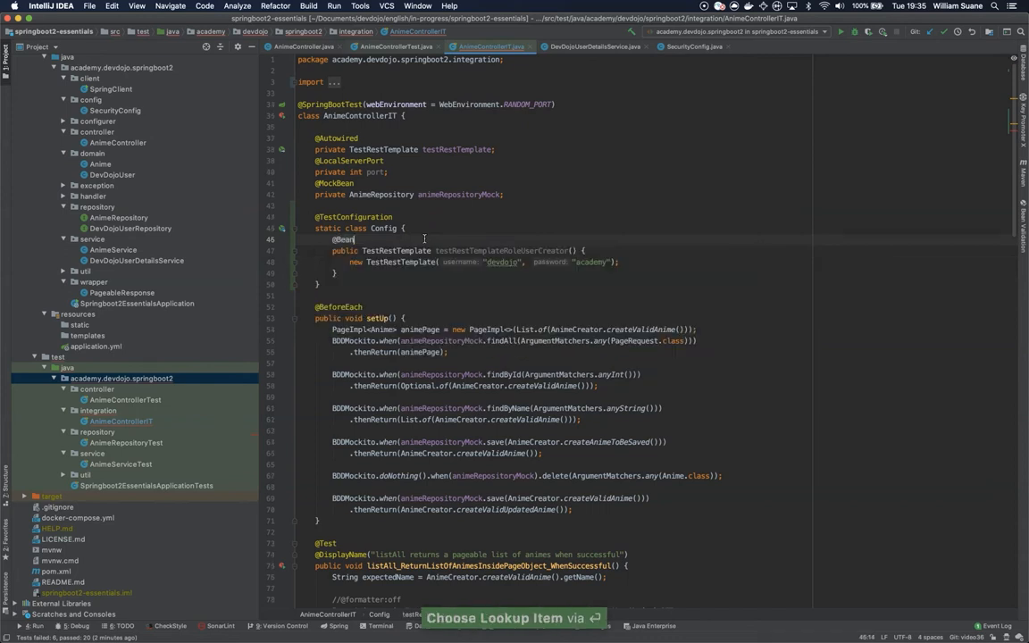
type("(name = \"")
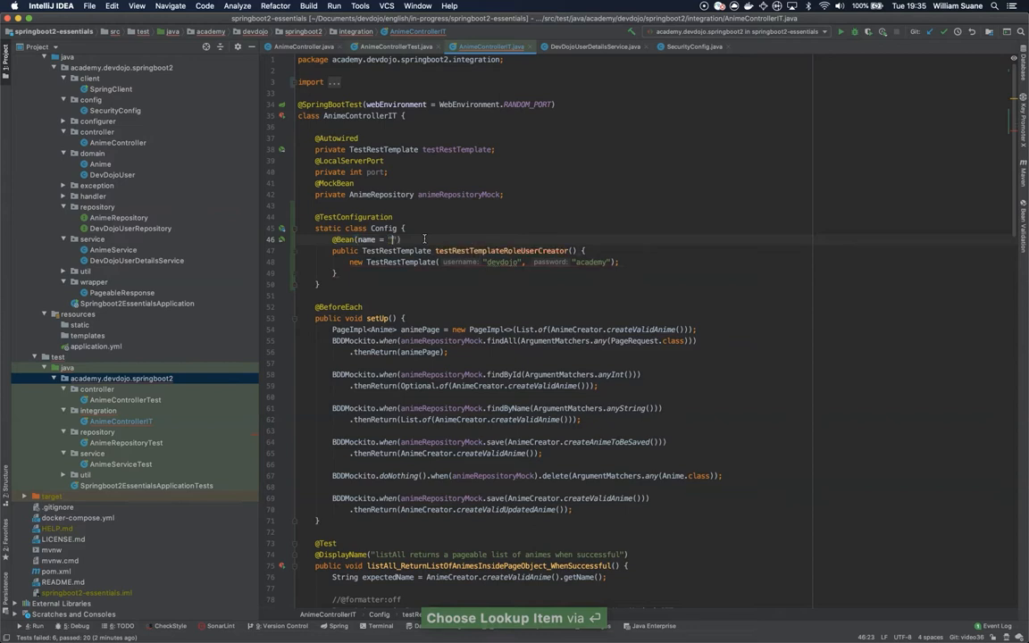
type("testRestTemplateRoleUser")
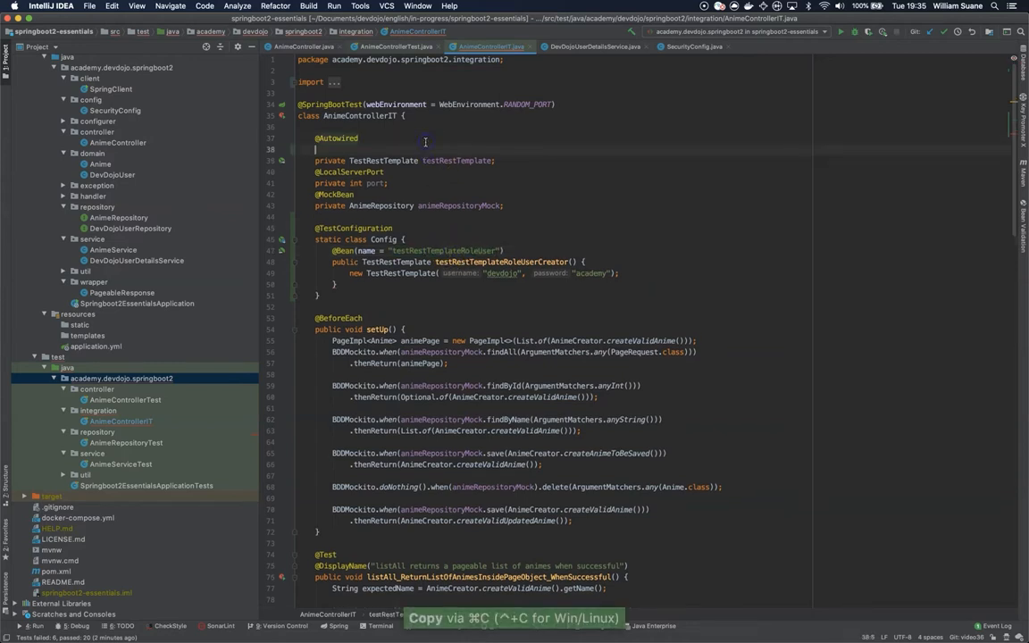
type("@Q")
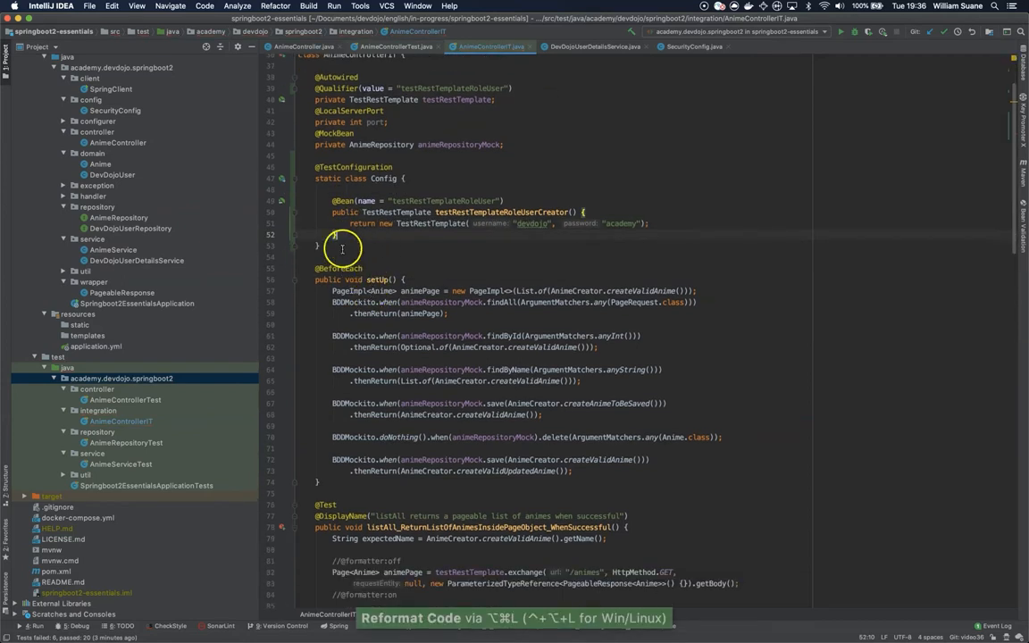
- Run AnimeControllerIT and watch the Spring context start in the run console
scroll("down", 3)
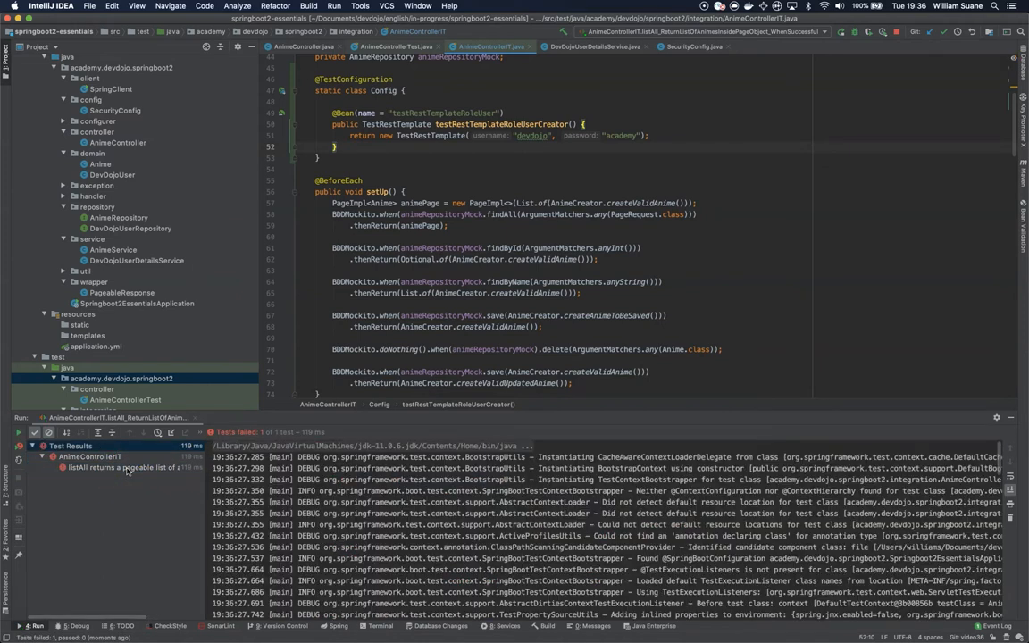
- Show the failed listAll test's 'URI is not absolute' IllegalArgumentException stack trace
left_click(116, 468)
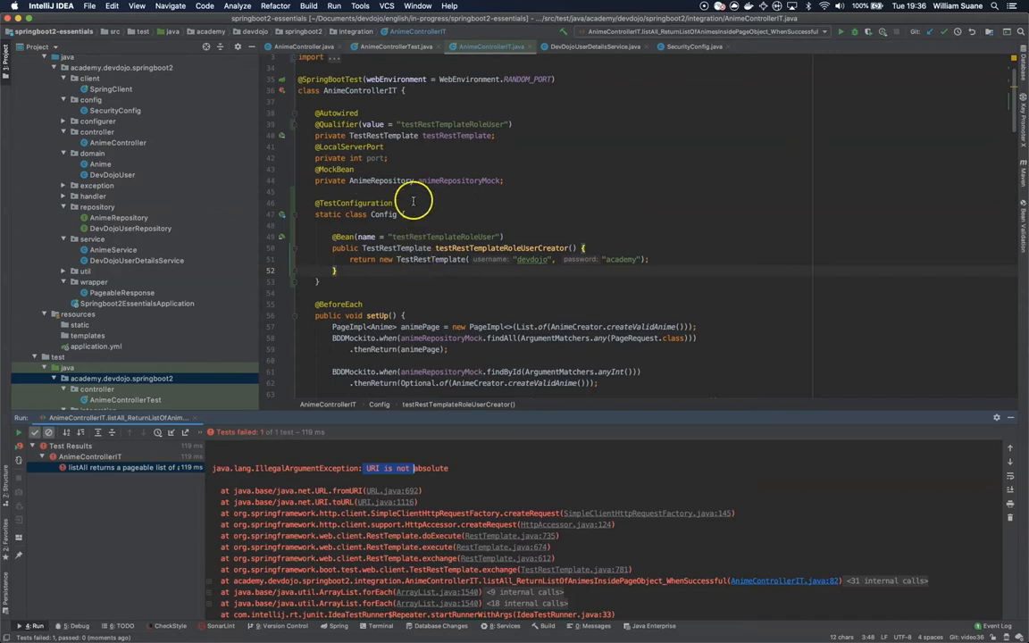
mouse_move(403, 259)
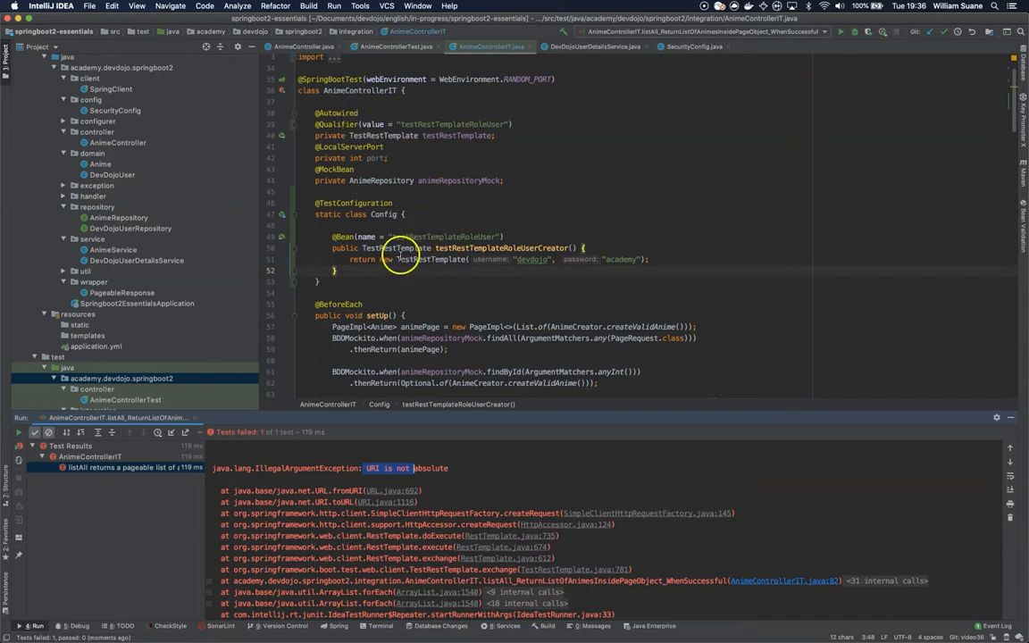
mouse_move(450, 93)
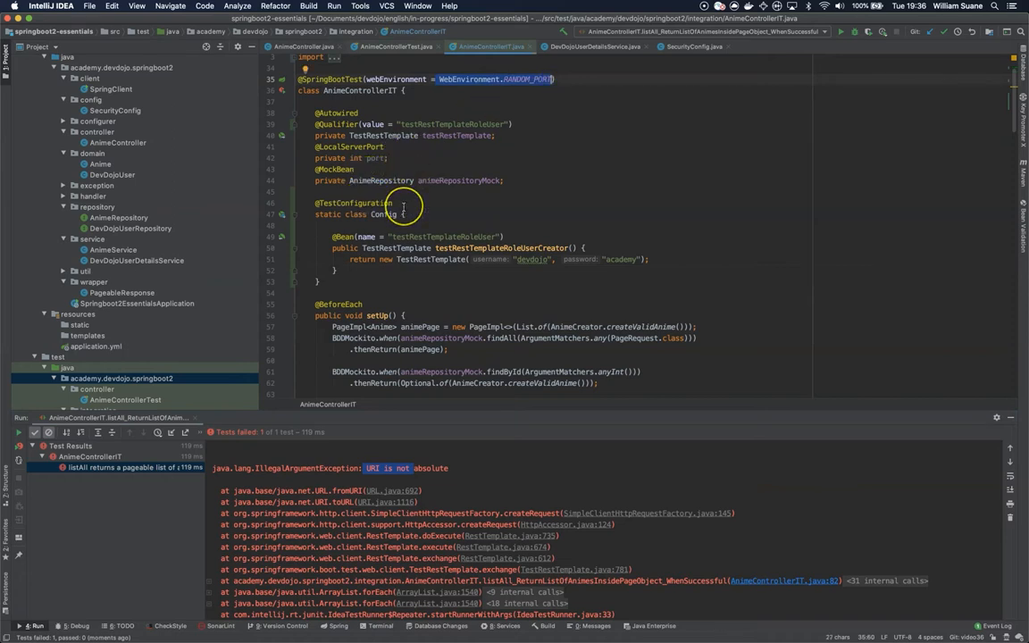
mouse_move(410, 272)
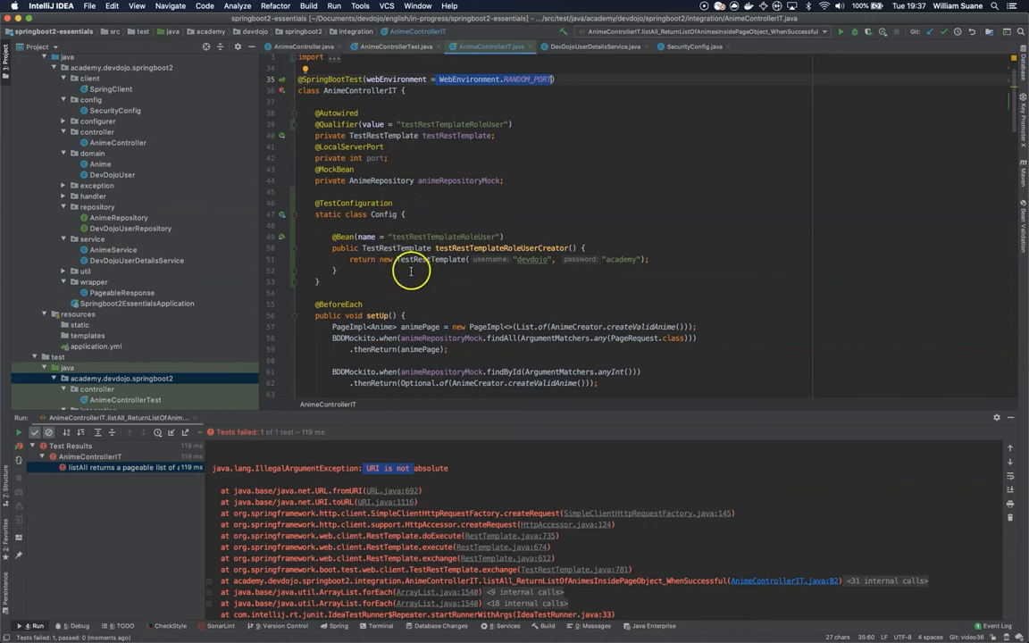
mouse_move(539, 300)
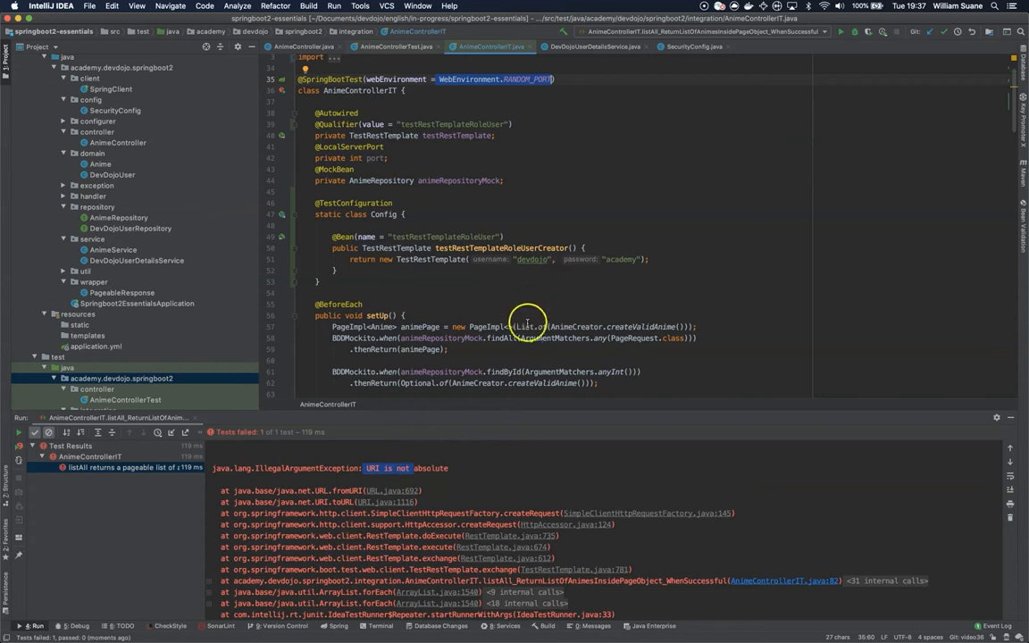
scroll("down", 3)
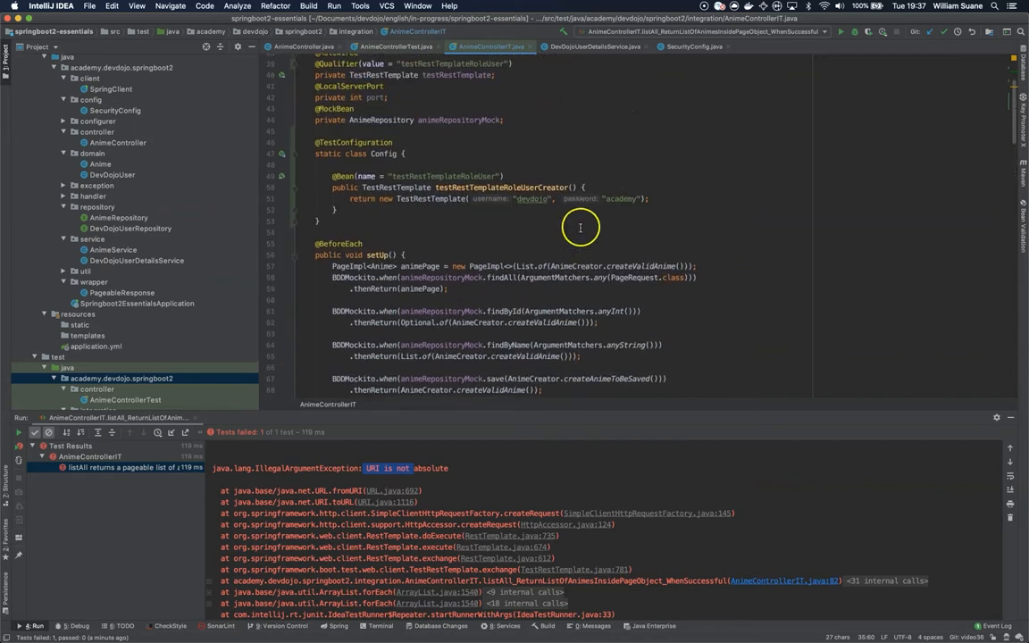
mouse_move(425, 468)
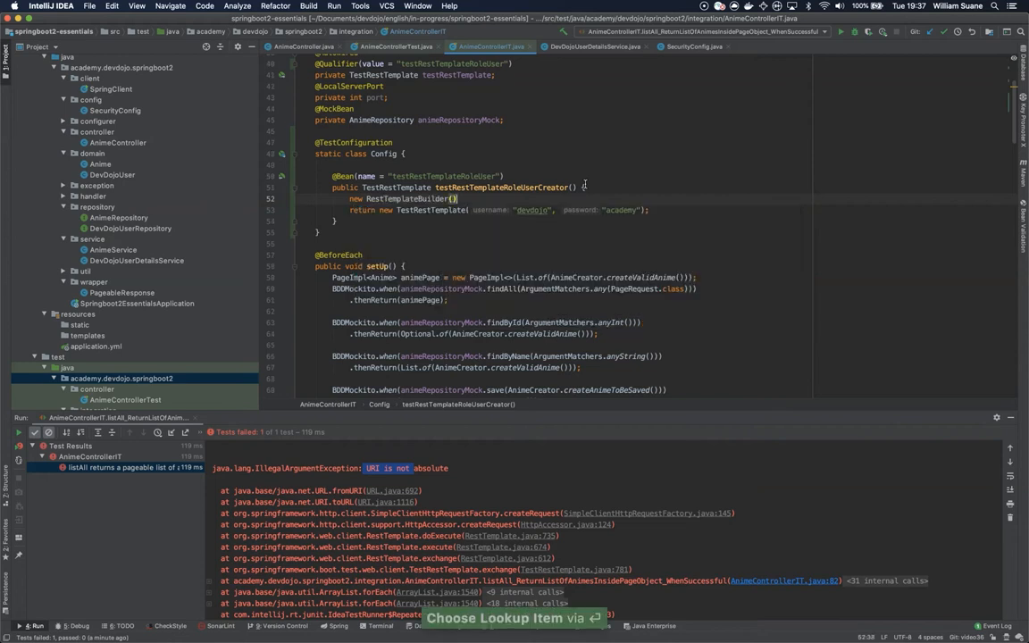
type(".rootUri(\"")
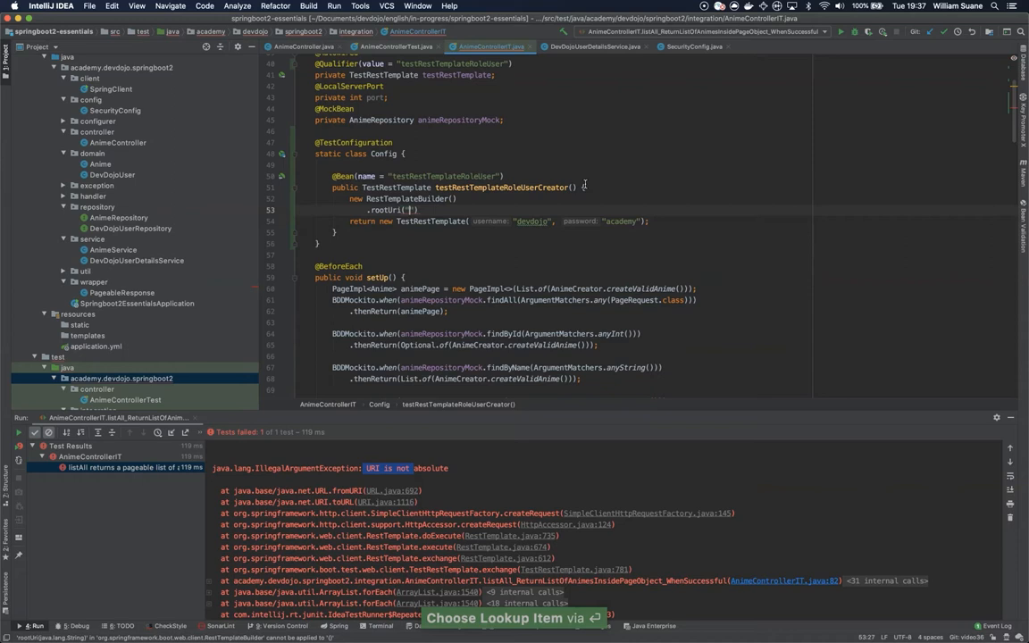
type("http://")
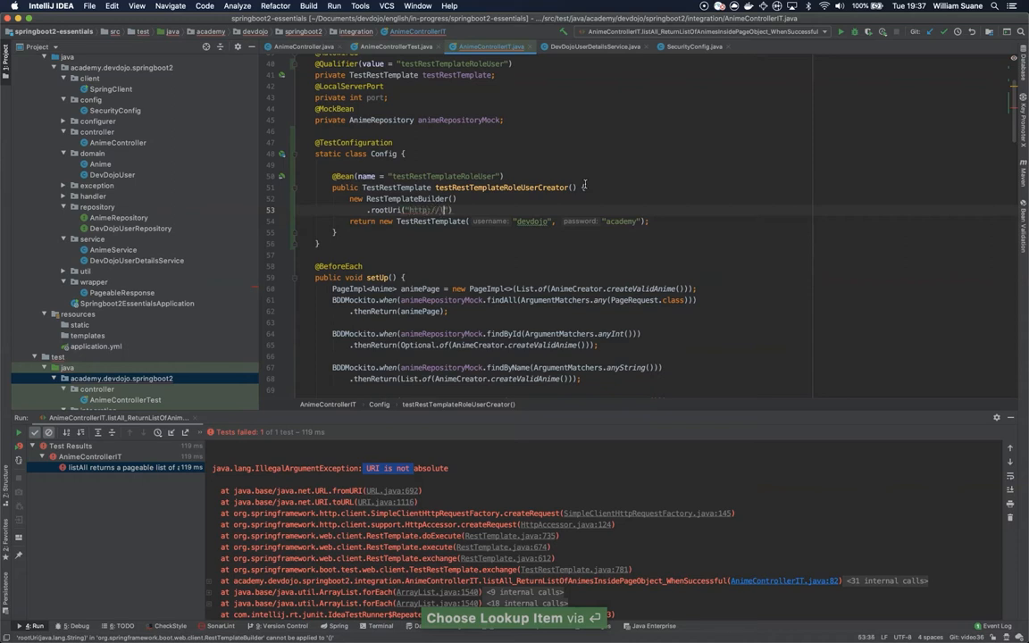
type("localhost:")
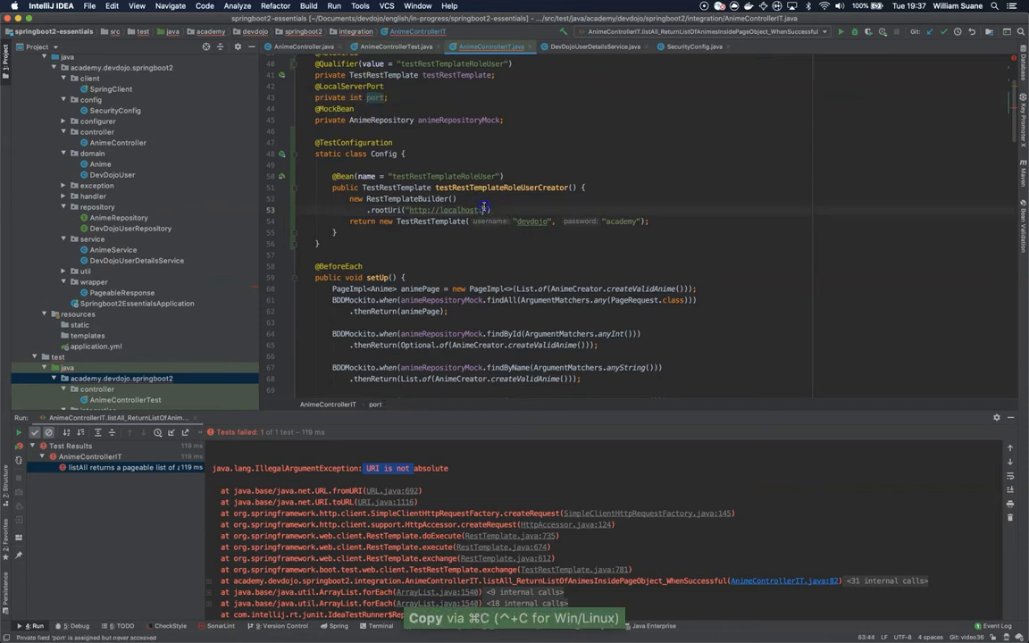
type("+port")
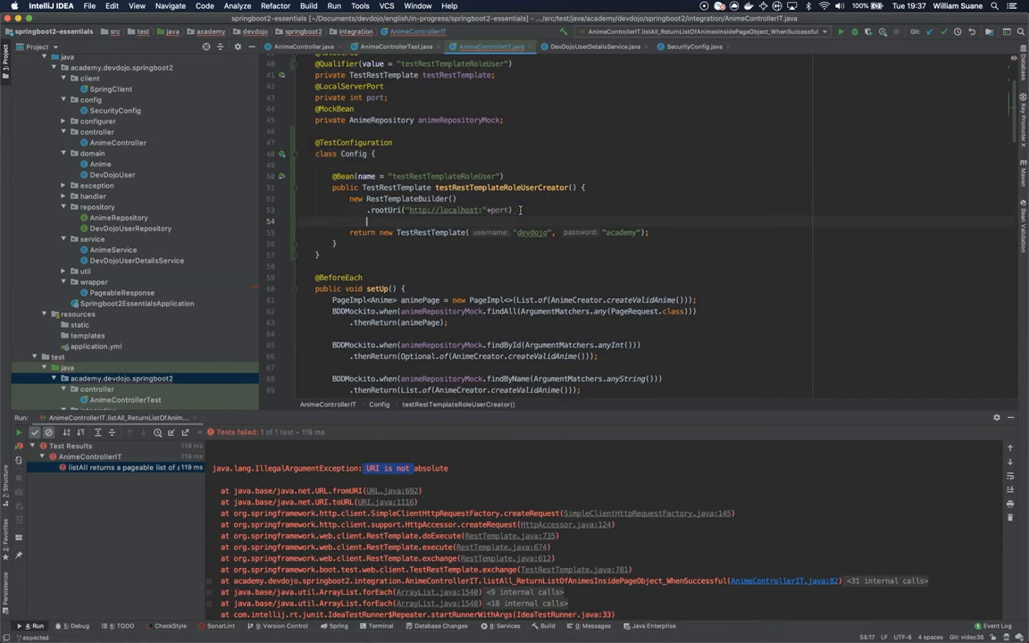
type(".wit")
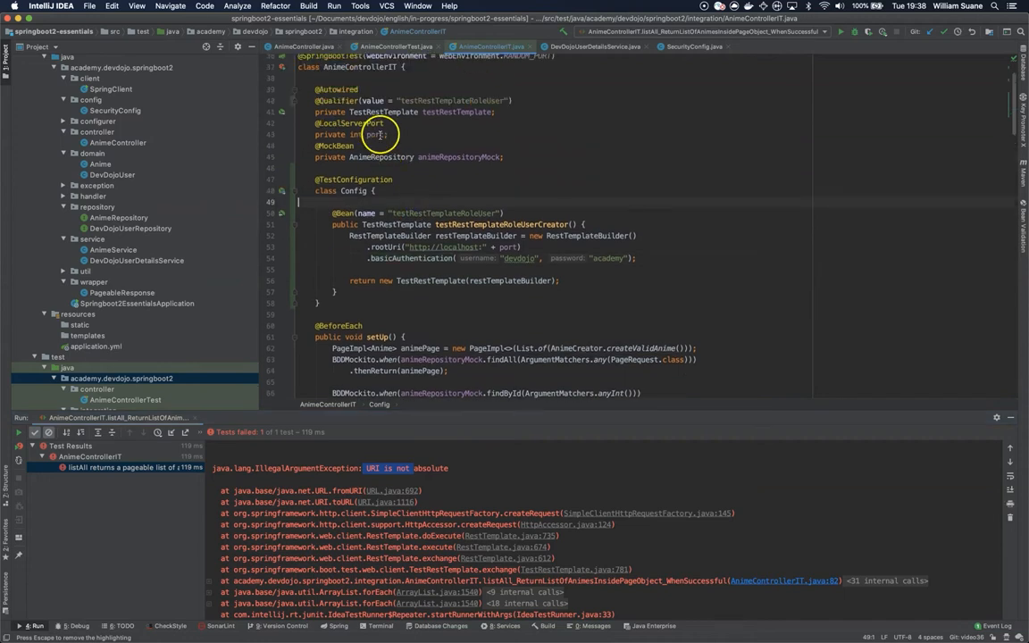
- Scroll the run console to read the UnsatisfiedDependencyException on testRestTemplateRoleUser
scroll("down", 3)
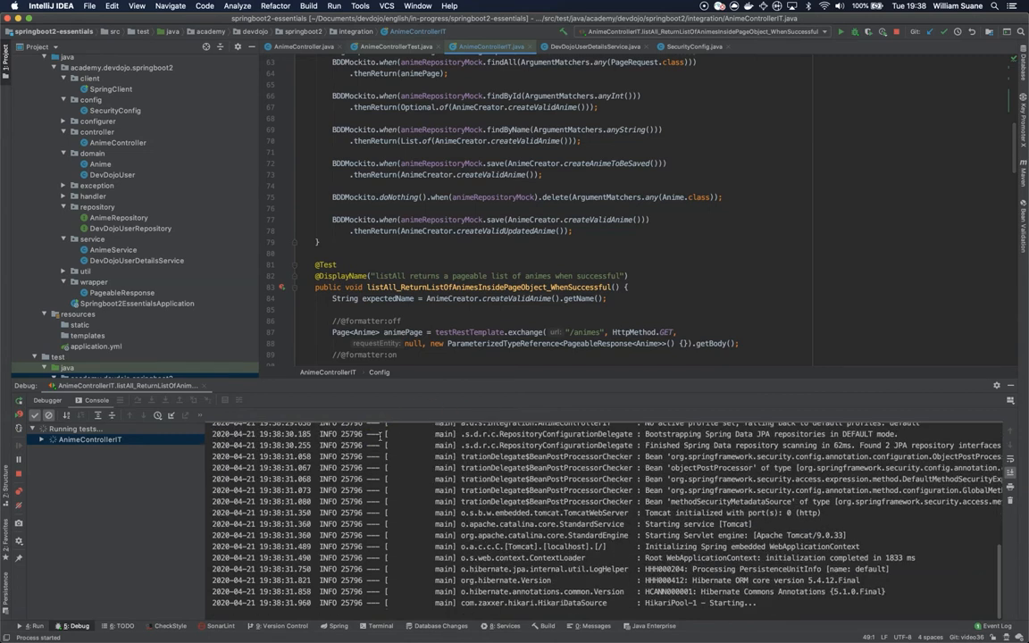
scroll("down", 3)
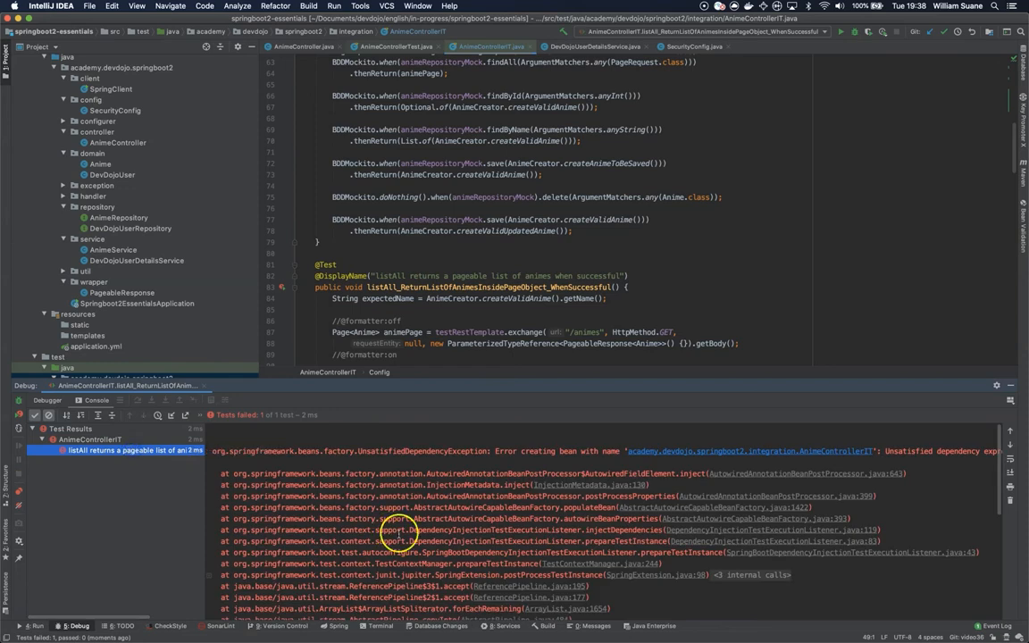
scroll("right", 3)
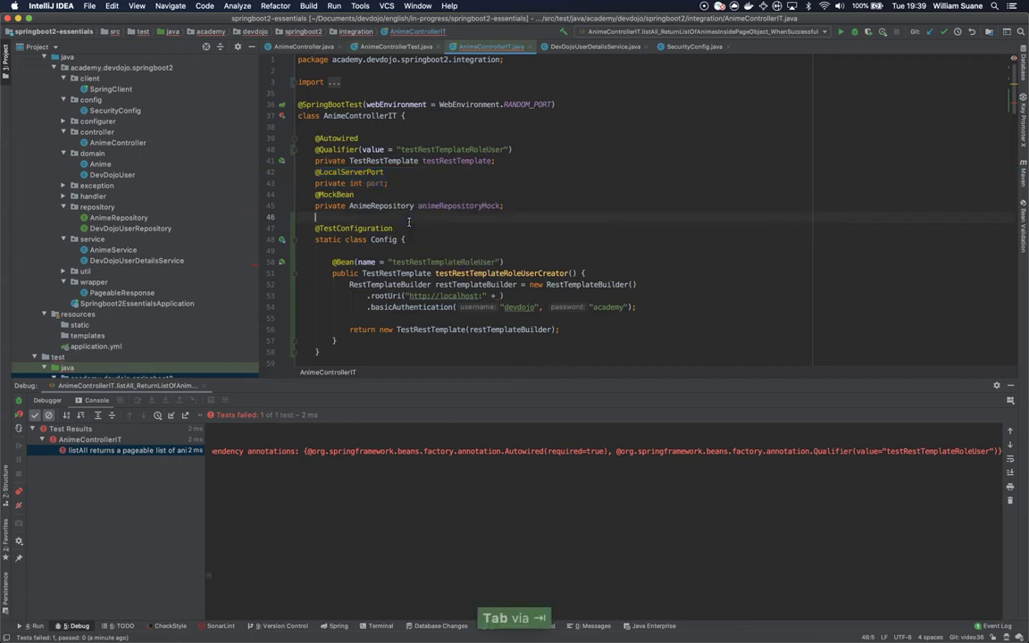
type("@Lazy")
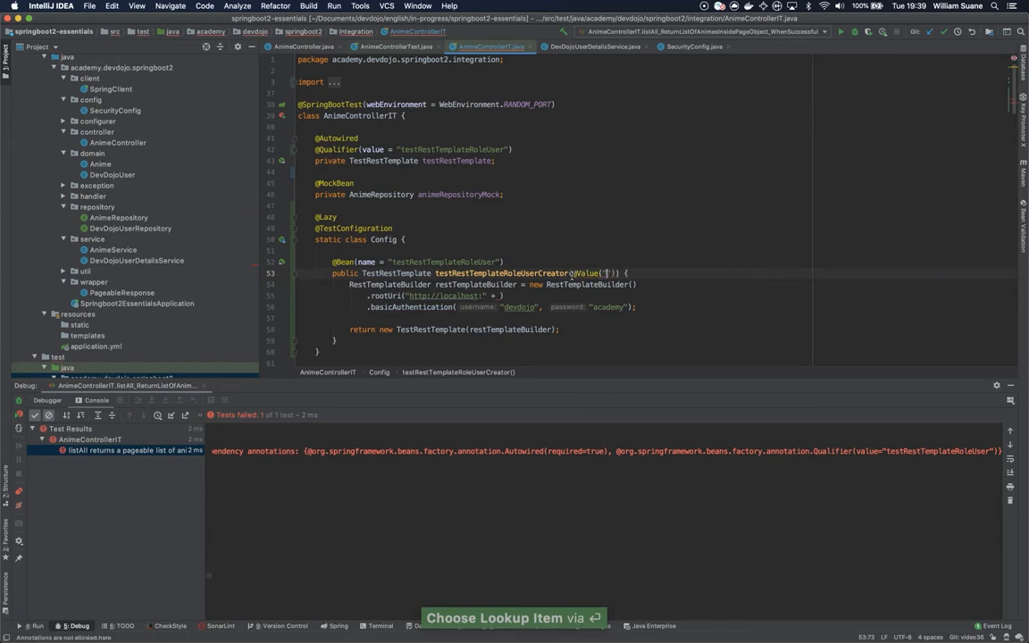
type("${local.server.port")
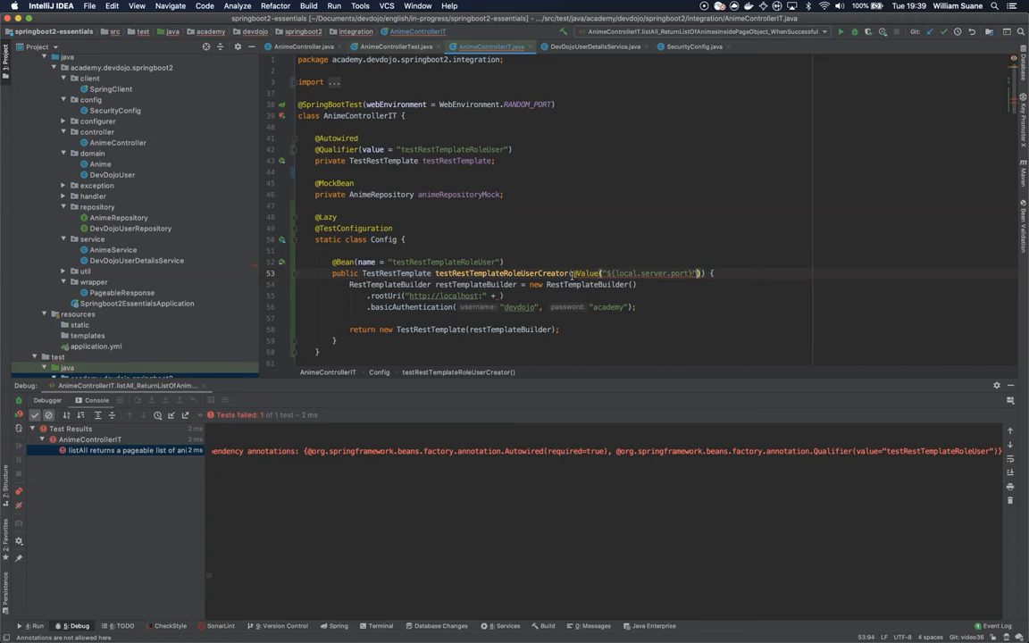
type("int port")
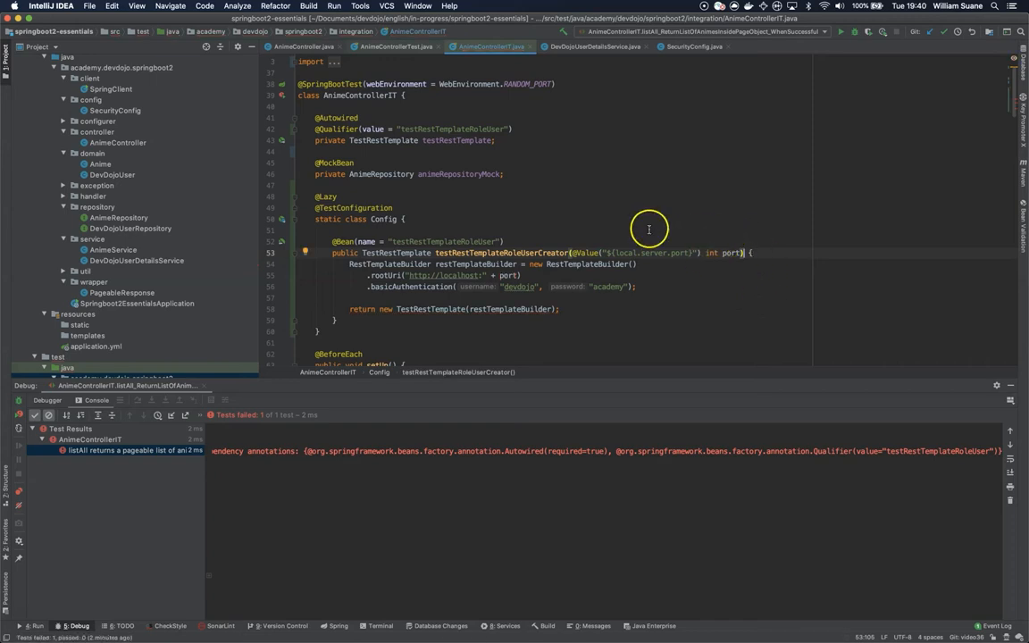
mouse_move(518, 254)
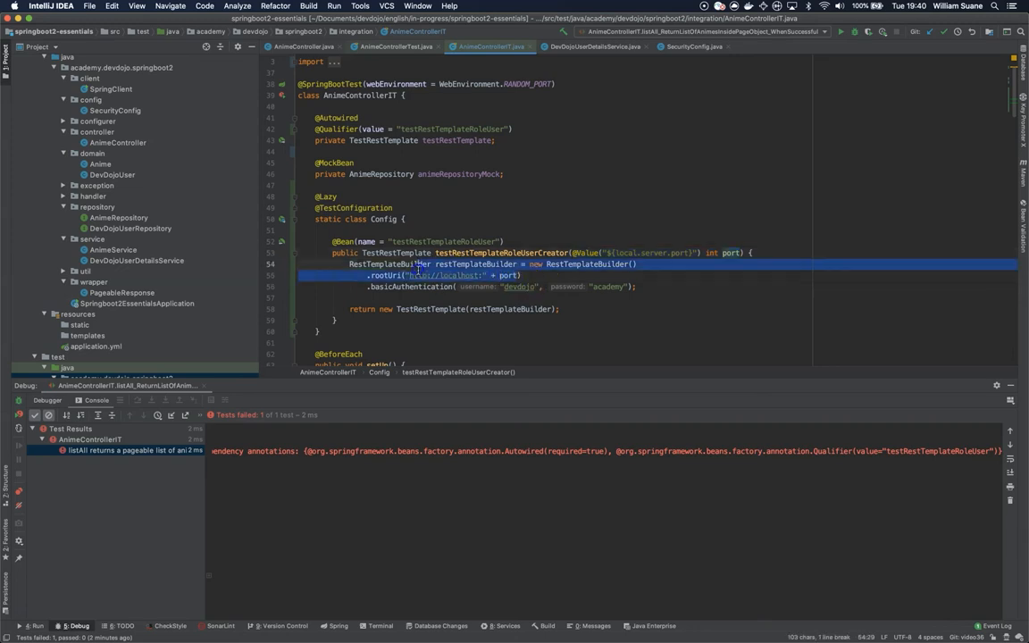
double_click(387, 264)
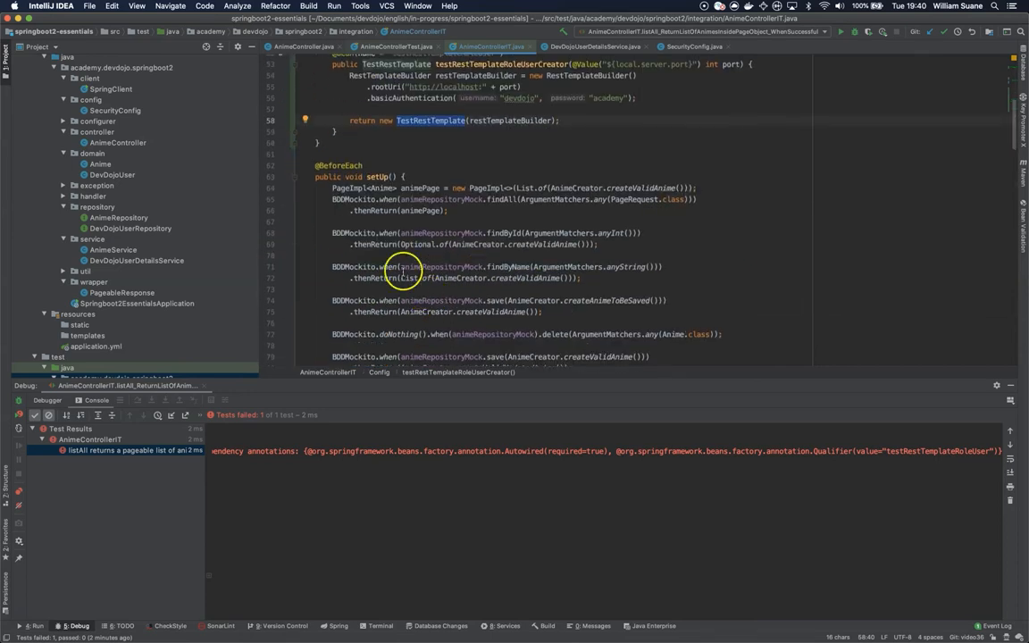
- Rerun the listAll test and confirm 1 of 1 passed in the run console
scroll("down", 3)
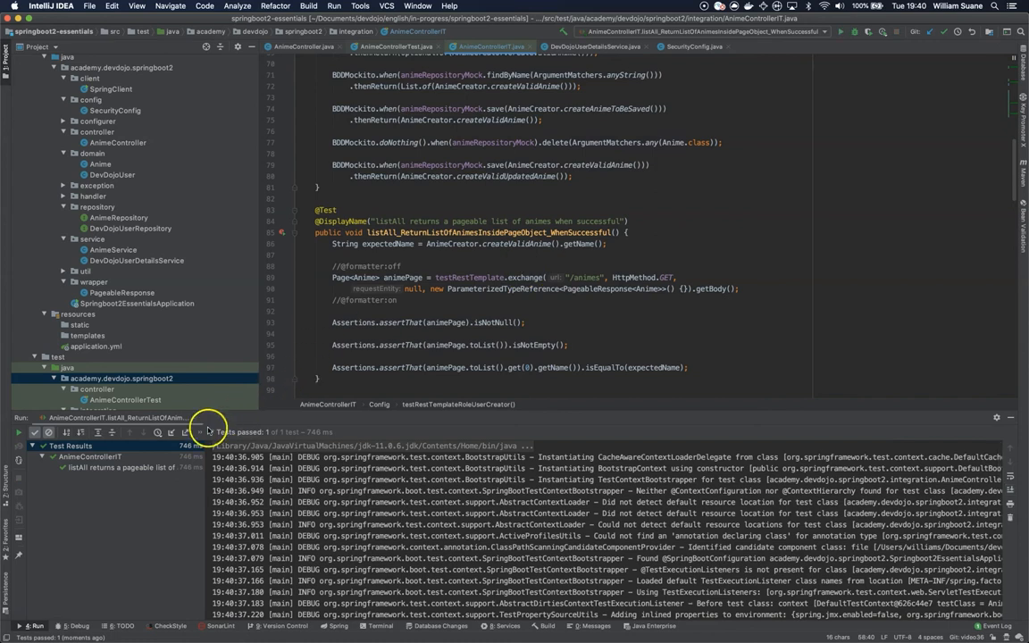
mouse_move(518, 194)
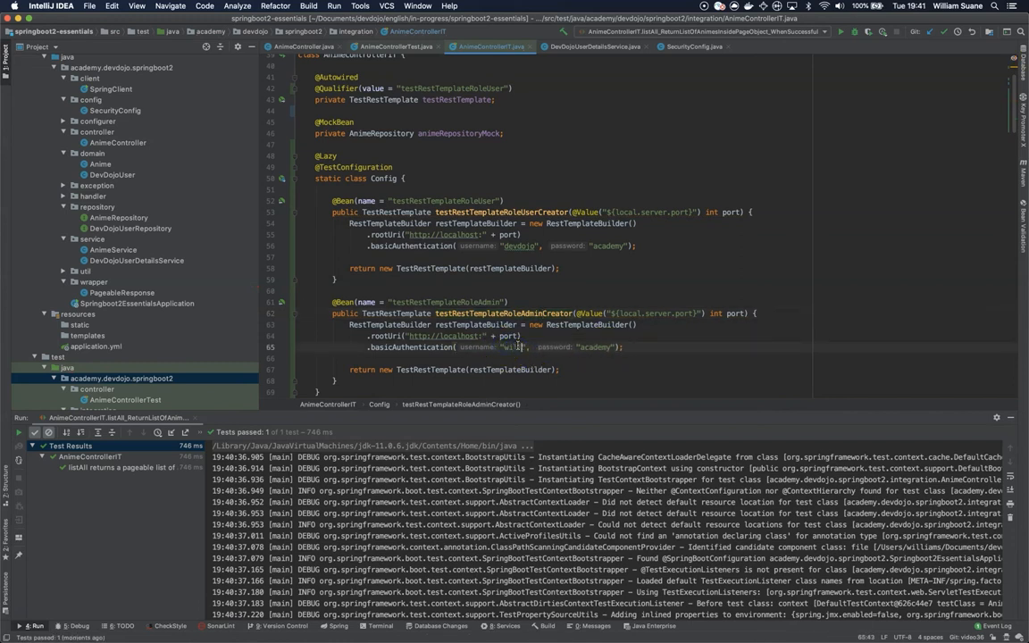
- Add testRestTemplateRoleAdminCreator with username william and autowire the qualified admin template field
type("william")
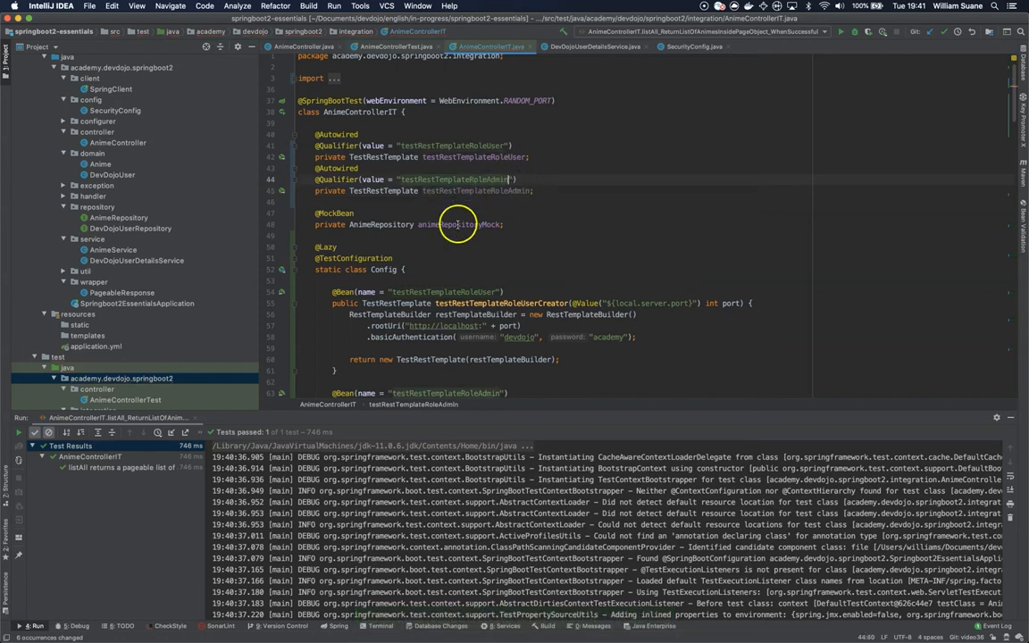
scroll("down", 3)
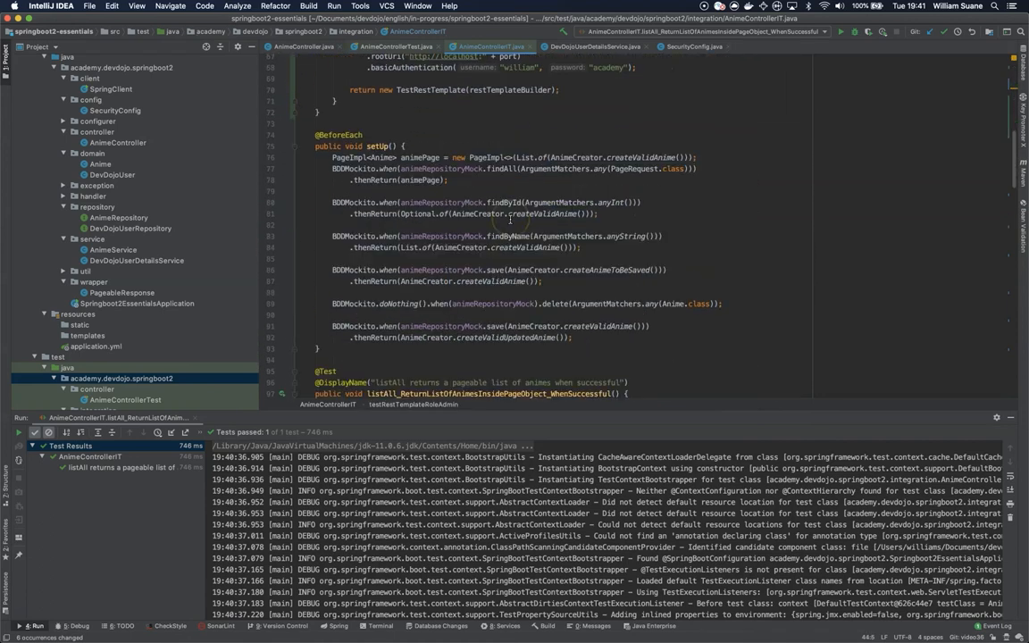
scroll("down", 3)
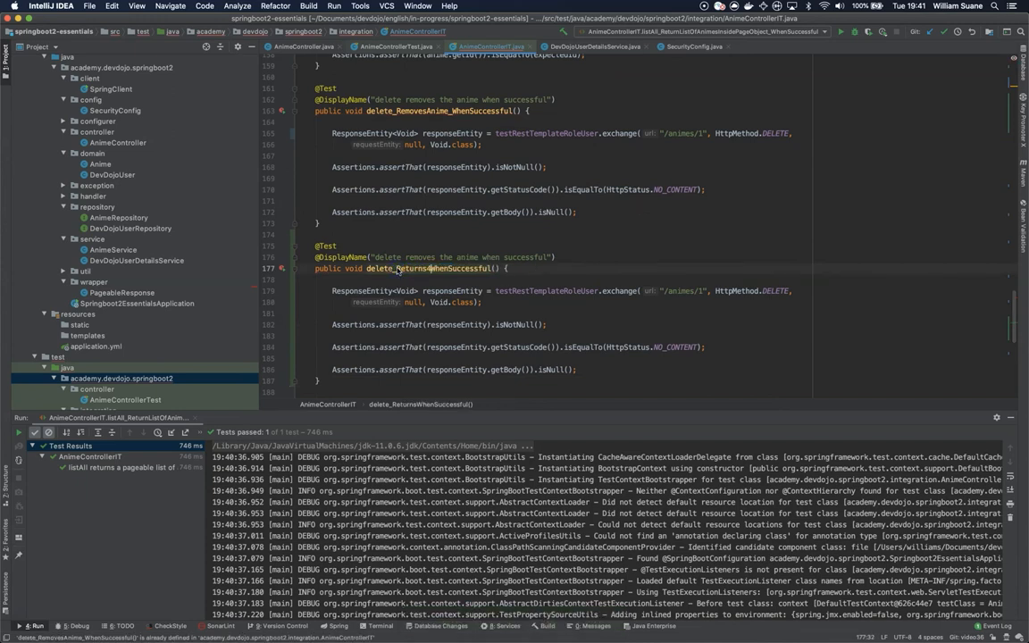
type("403_")
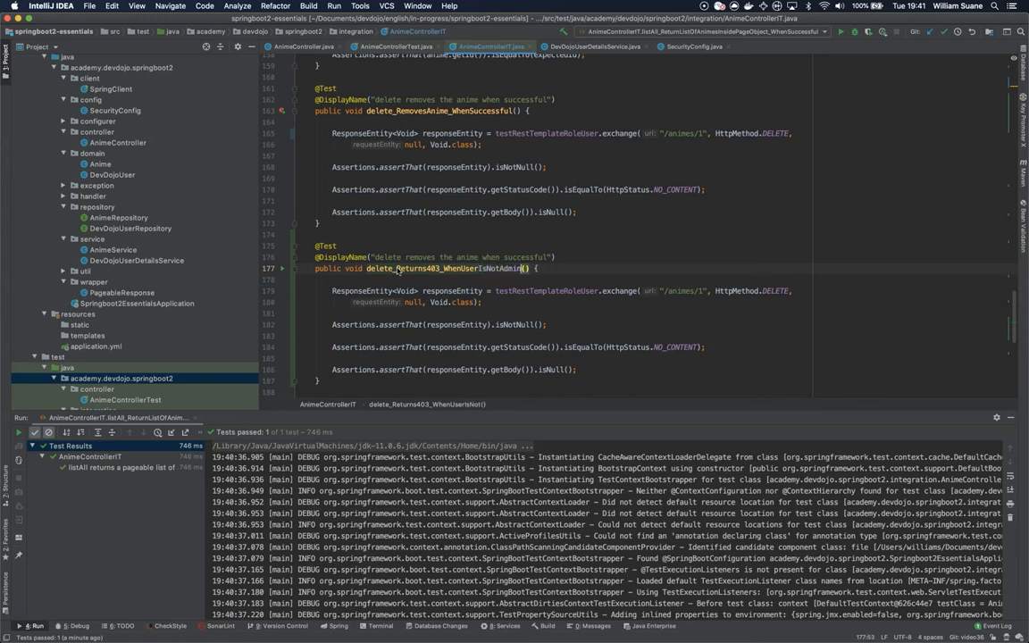
left_click_drag(456, 257, 550, 257)
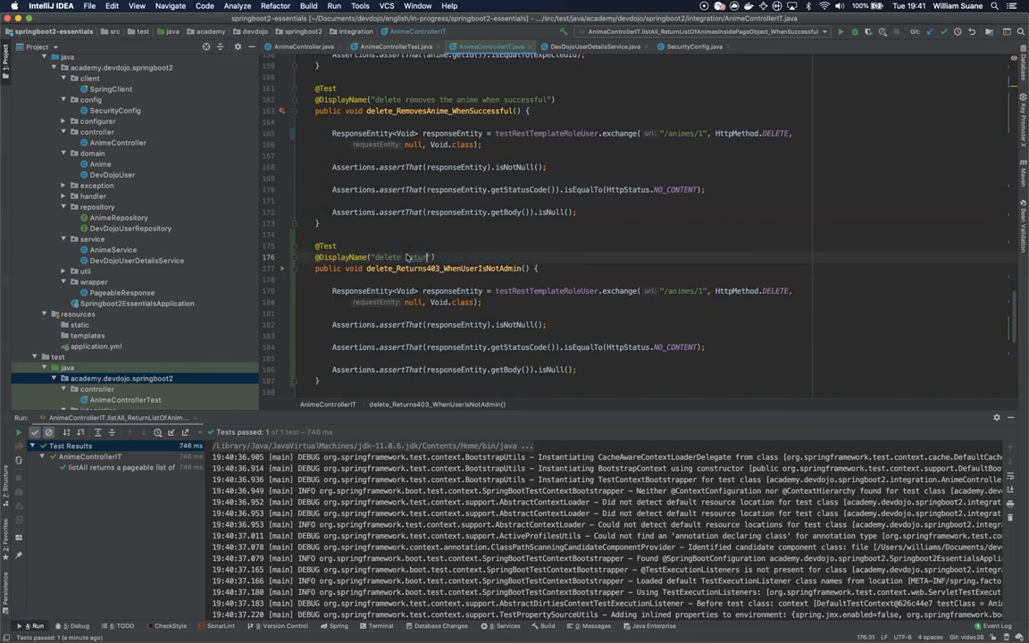
type("returns forbidden")
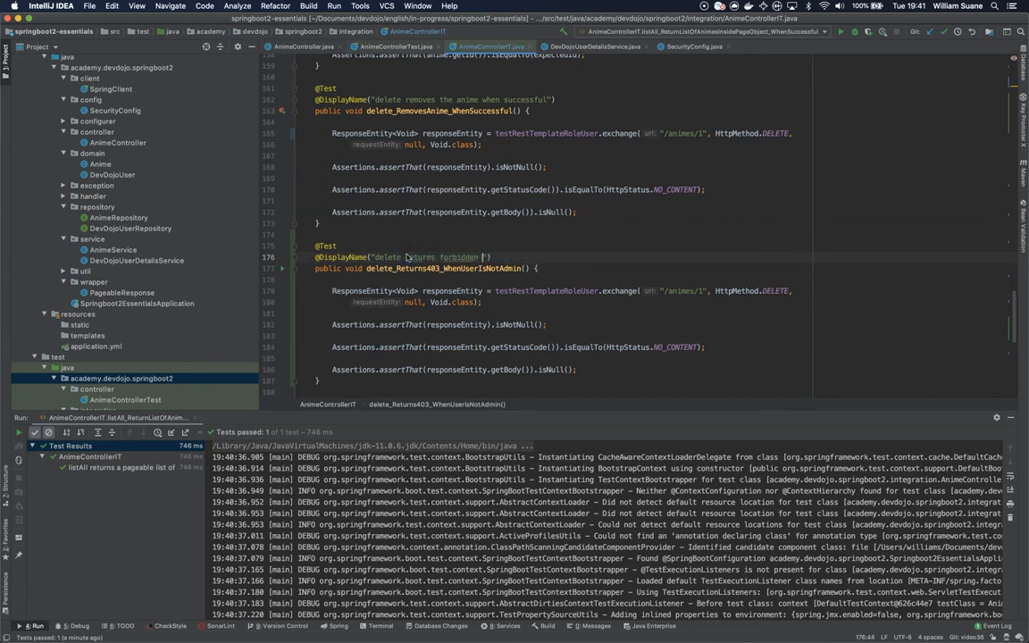
type("when user does not have the")
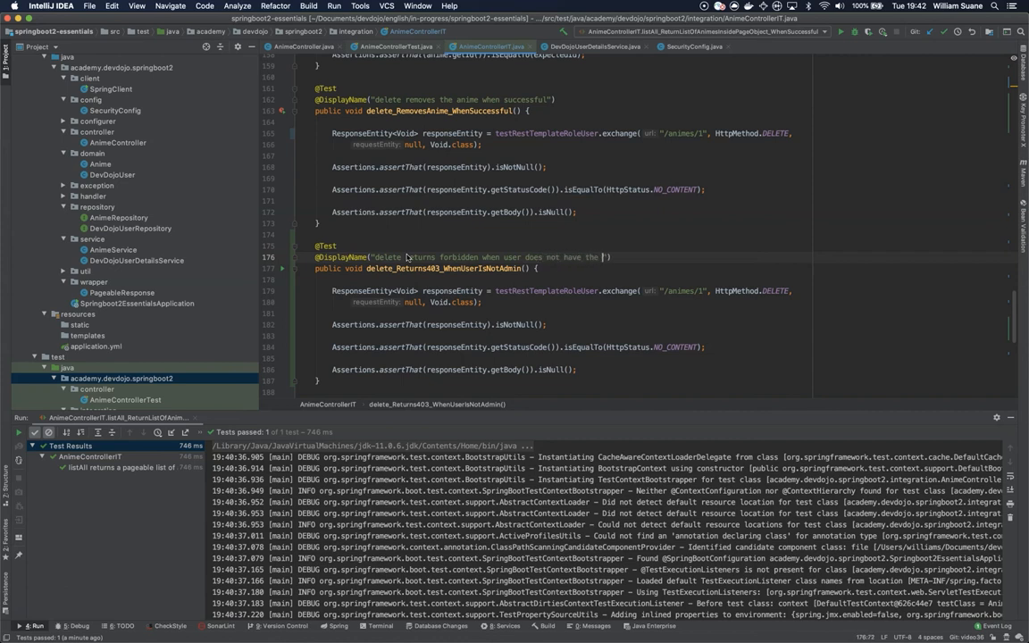
type("role admin")
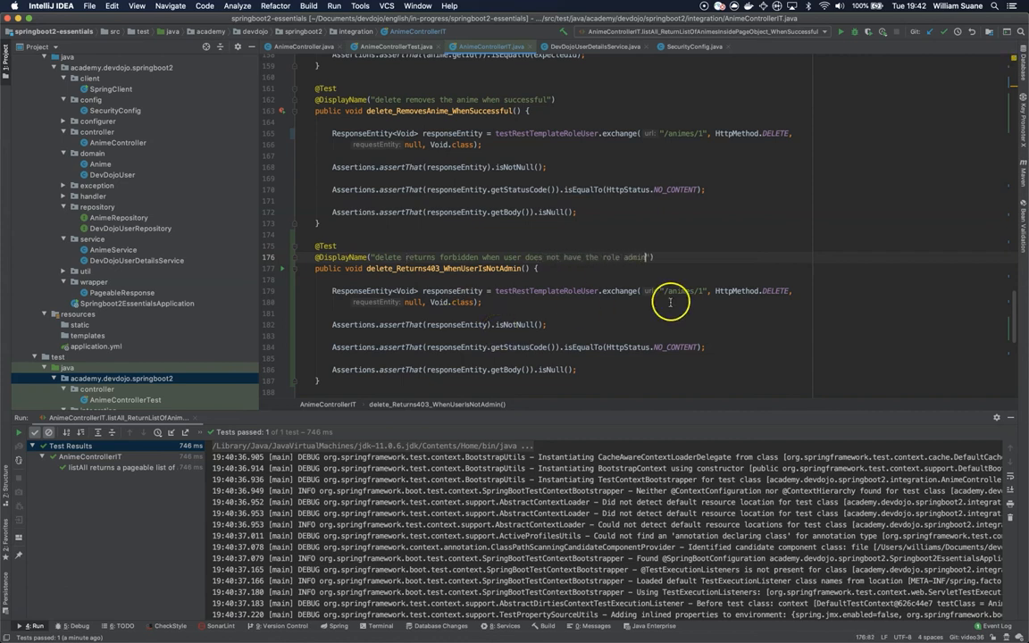
left_click(691, 290)
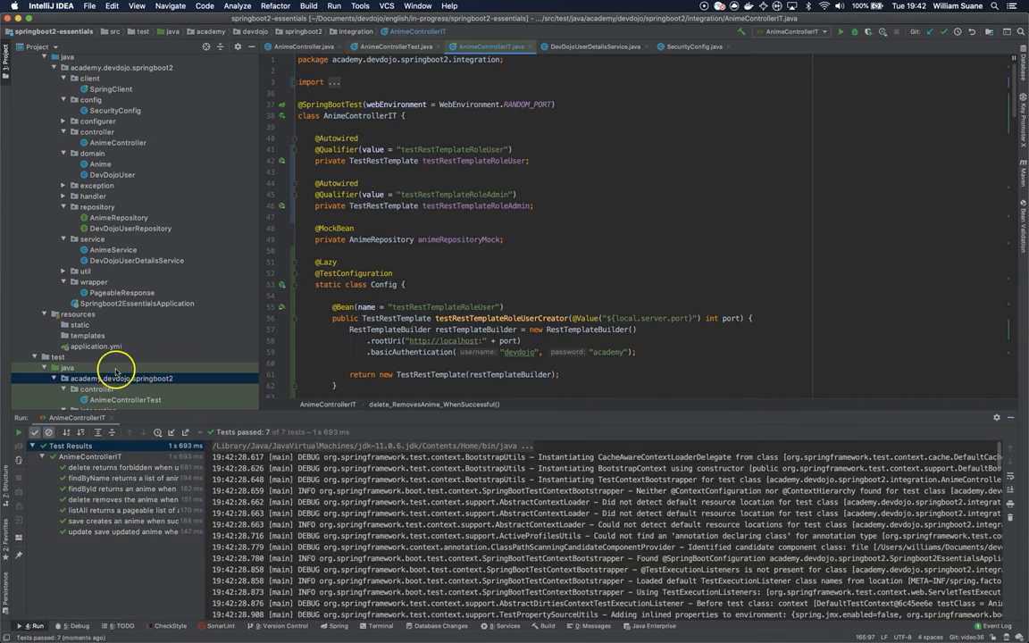
- Run all tests in the test package from the Project view, all 27 passing
right_click(117, 370)
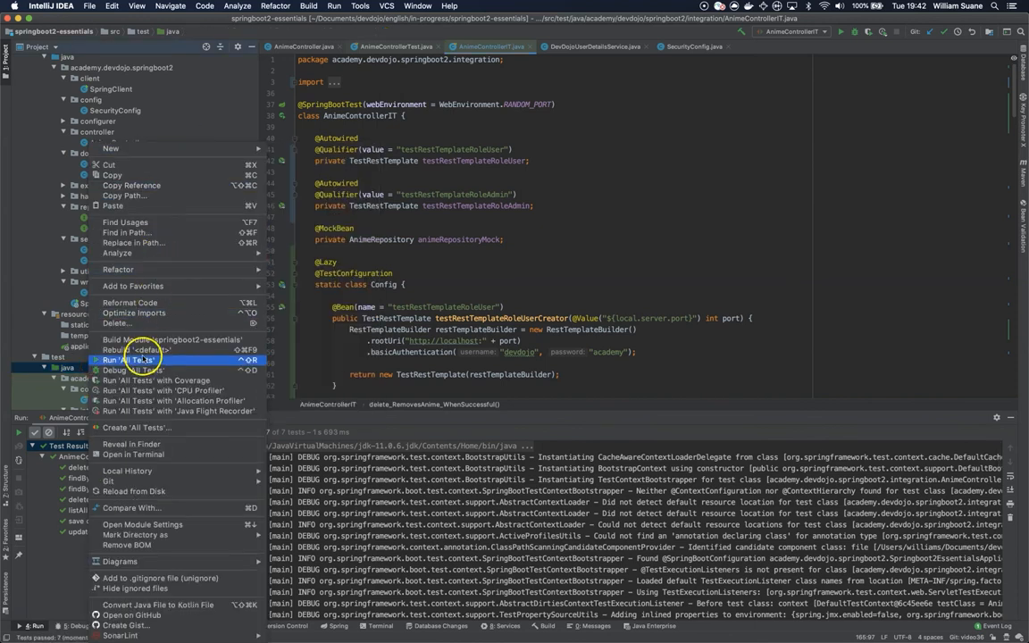
left_click(126, 359)
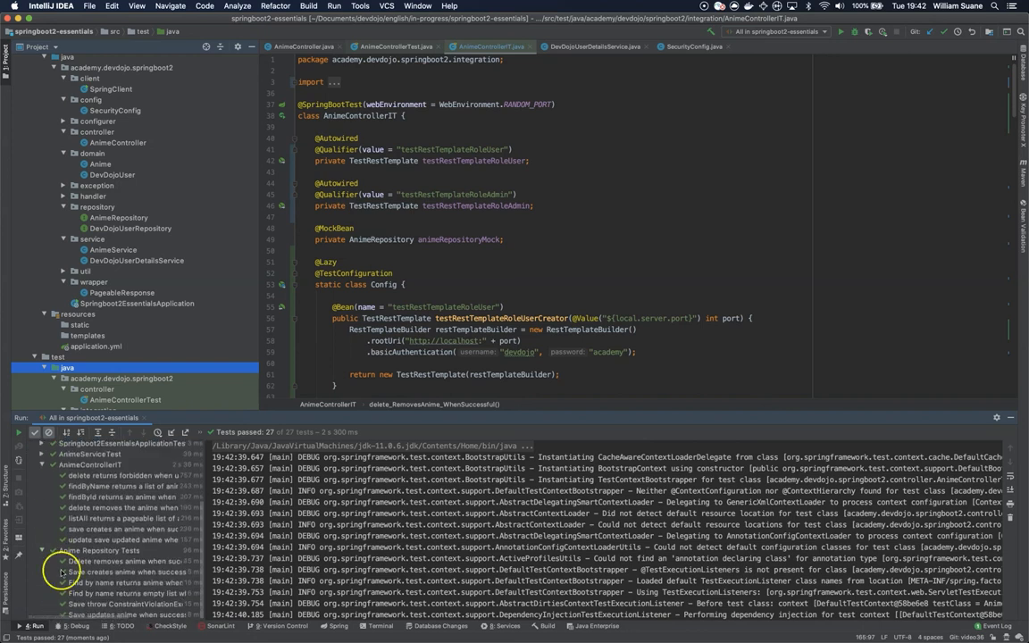
mouse_move(404, 239)
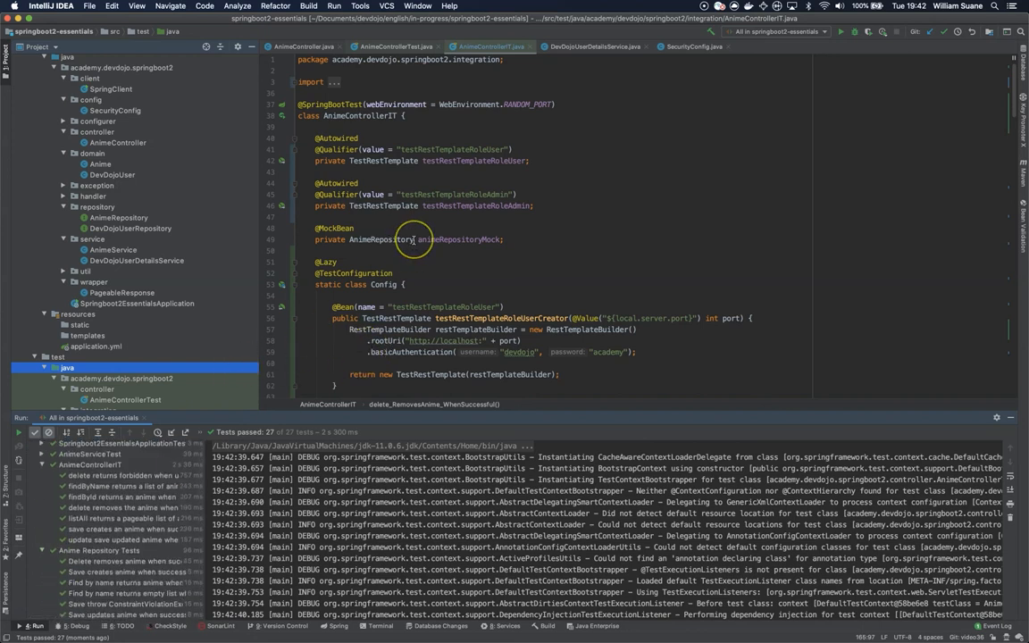
mouse_move(378, 296)
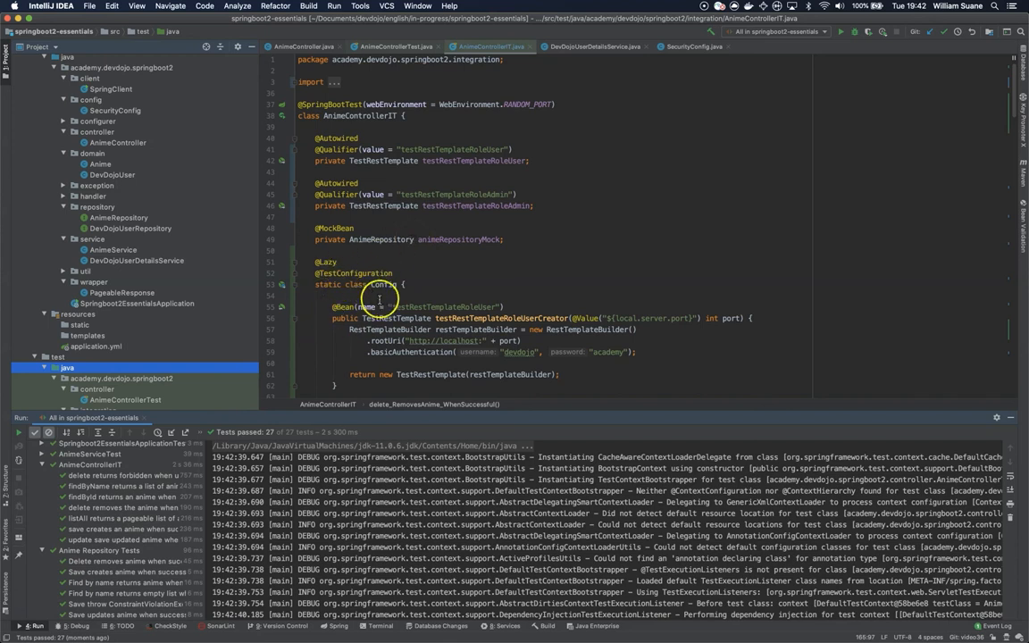